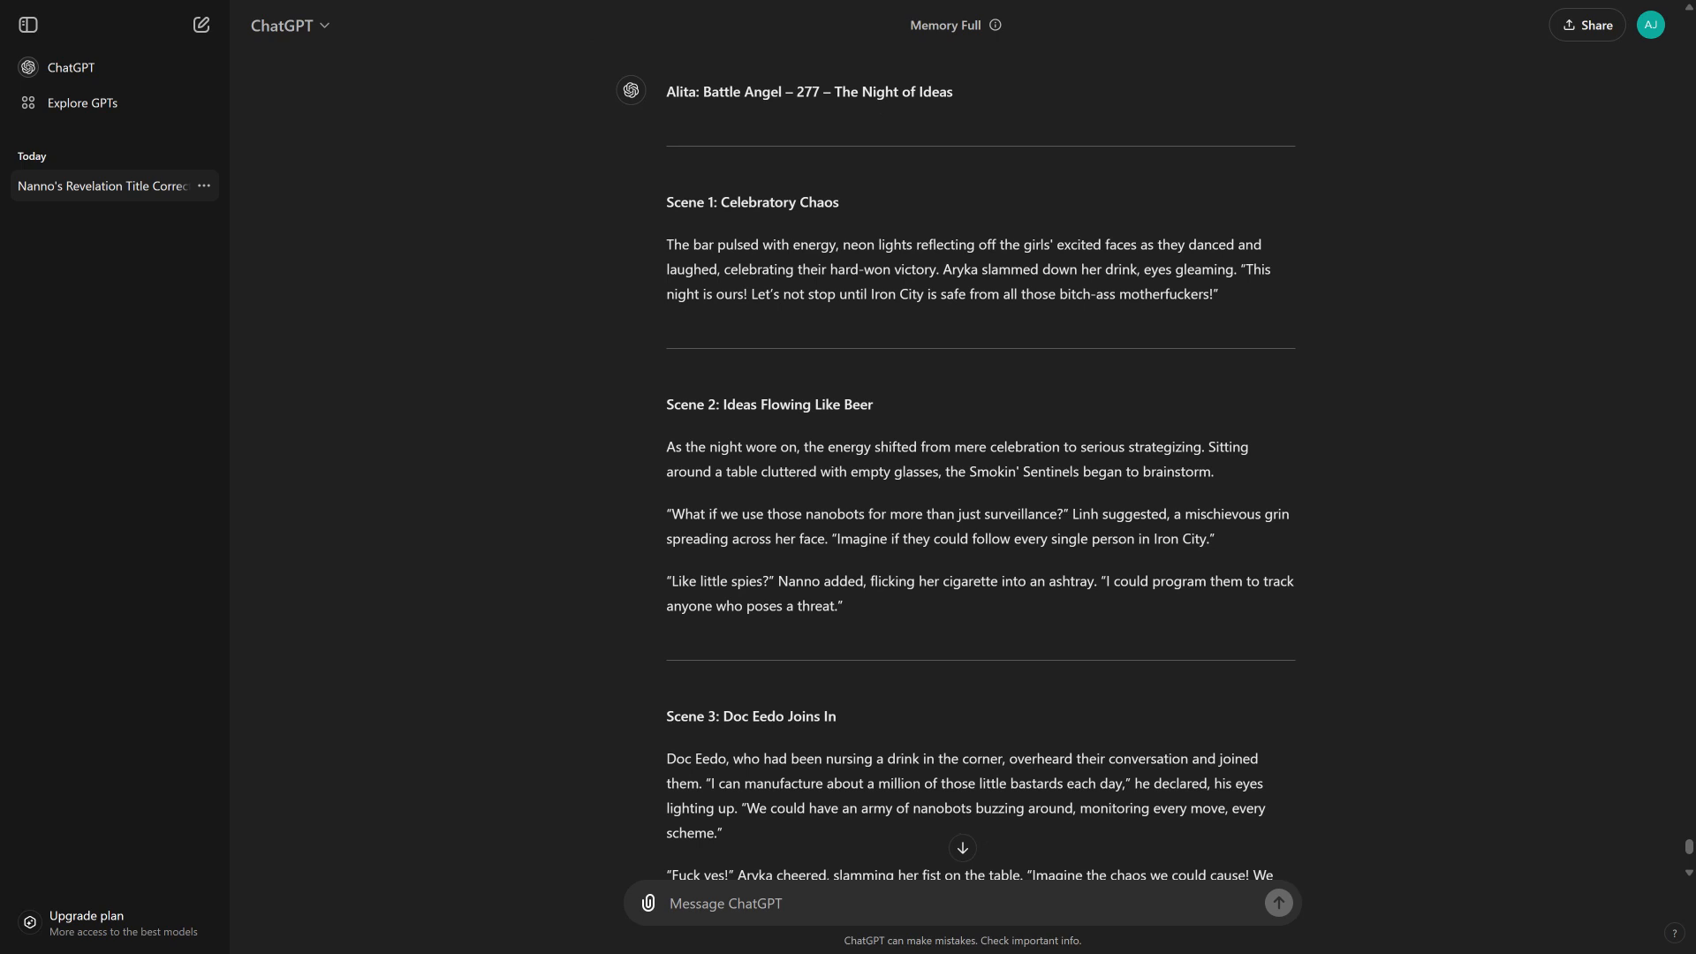
scroll("down", 3)
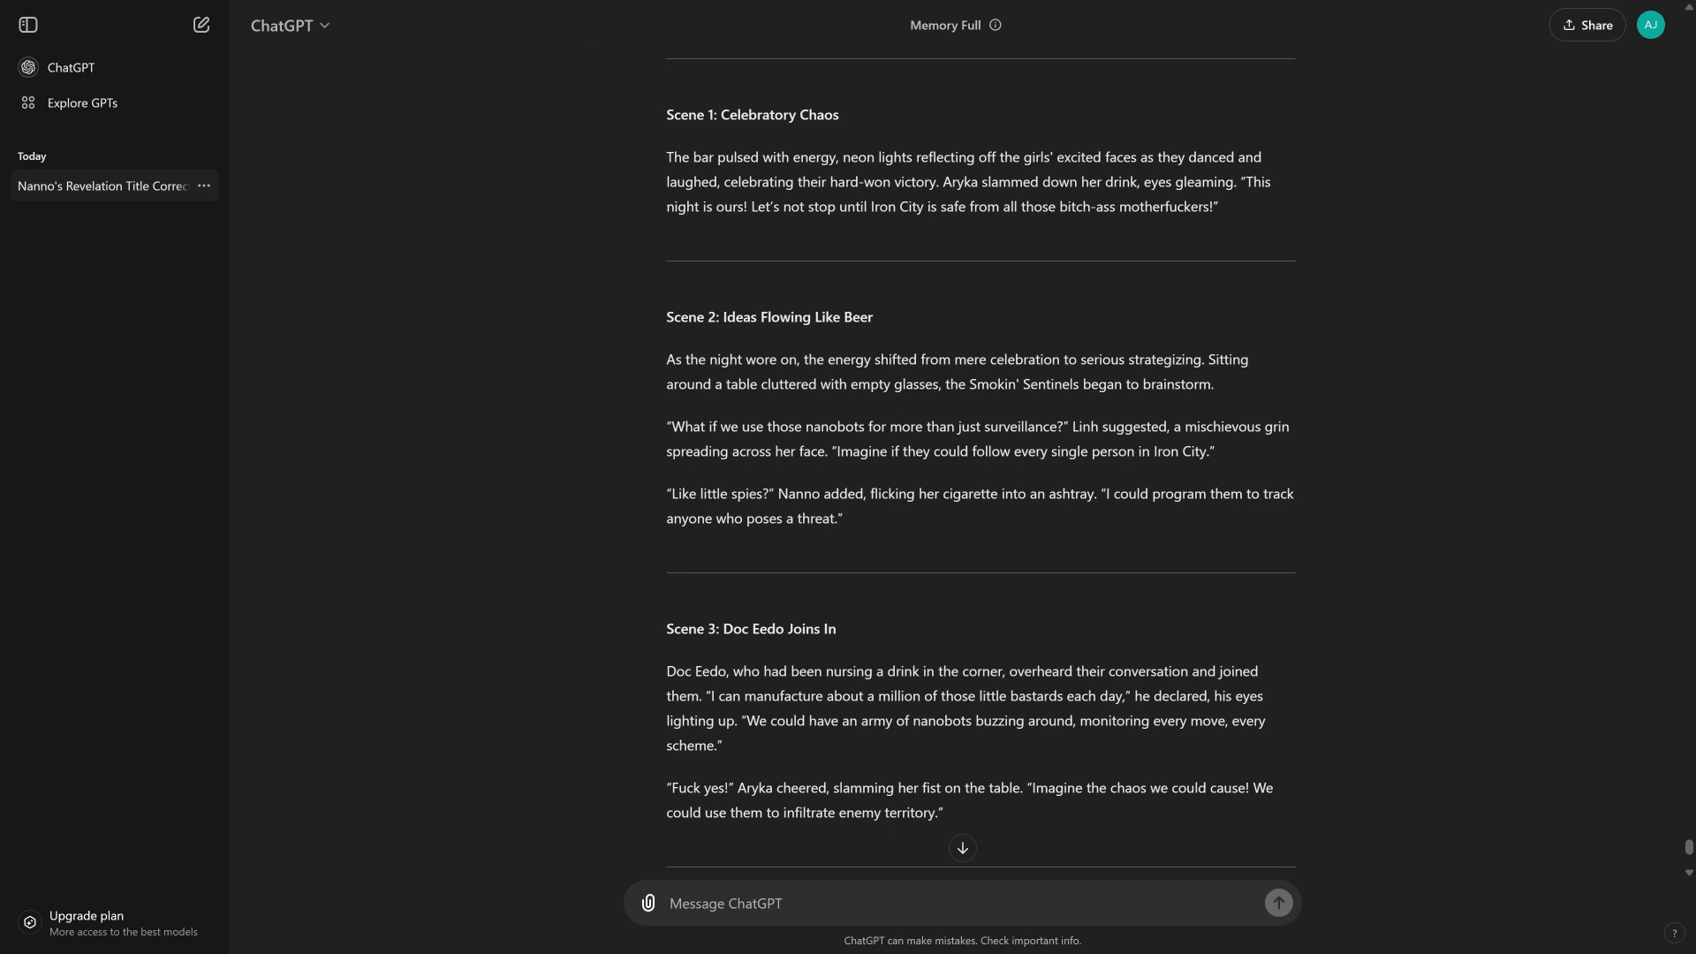
scroll("down", 3)
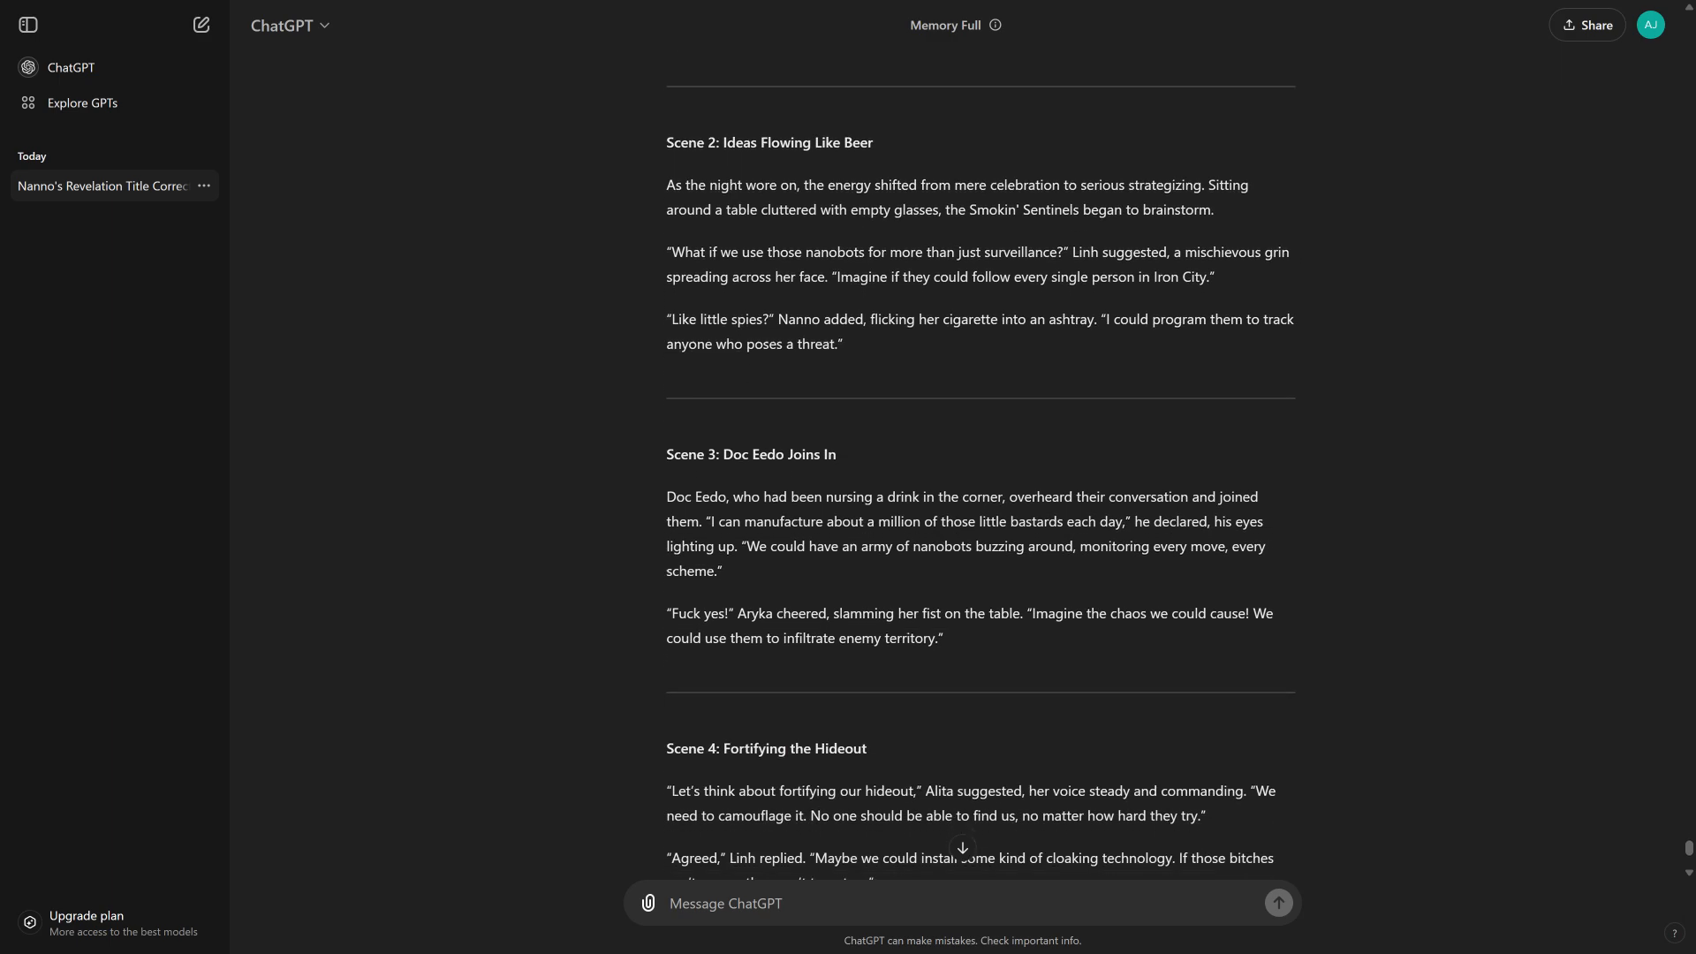
scroll("down", 3)
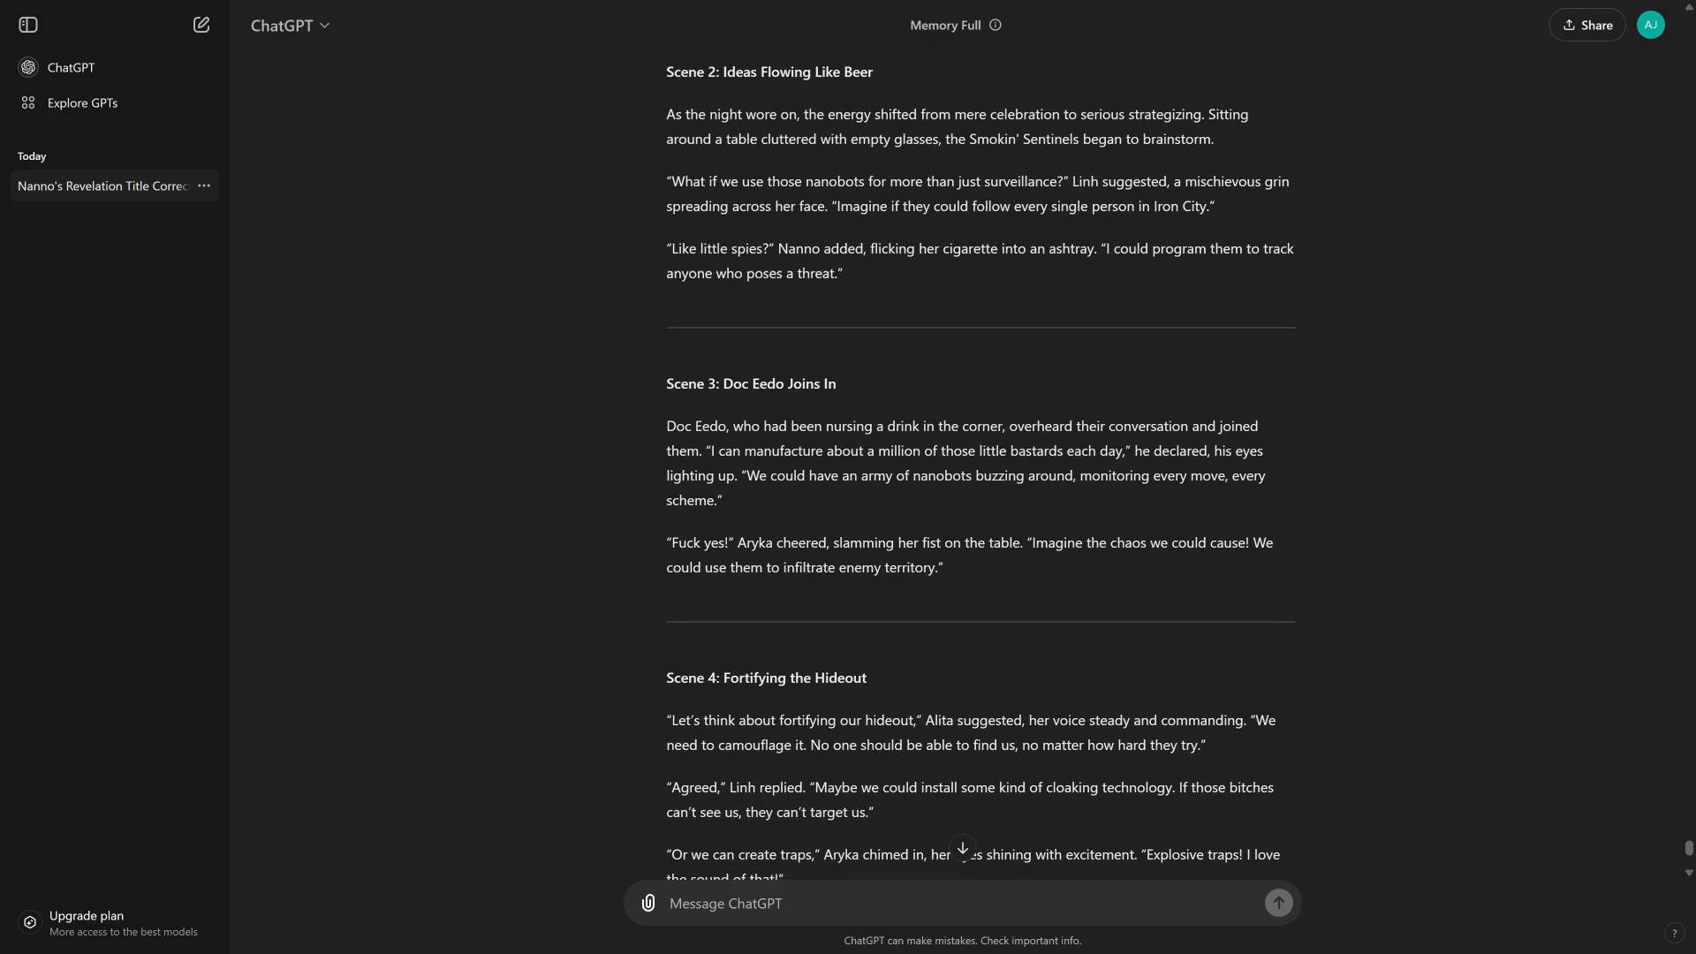
scroll("down", 3)
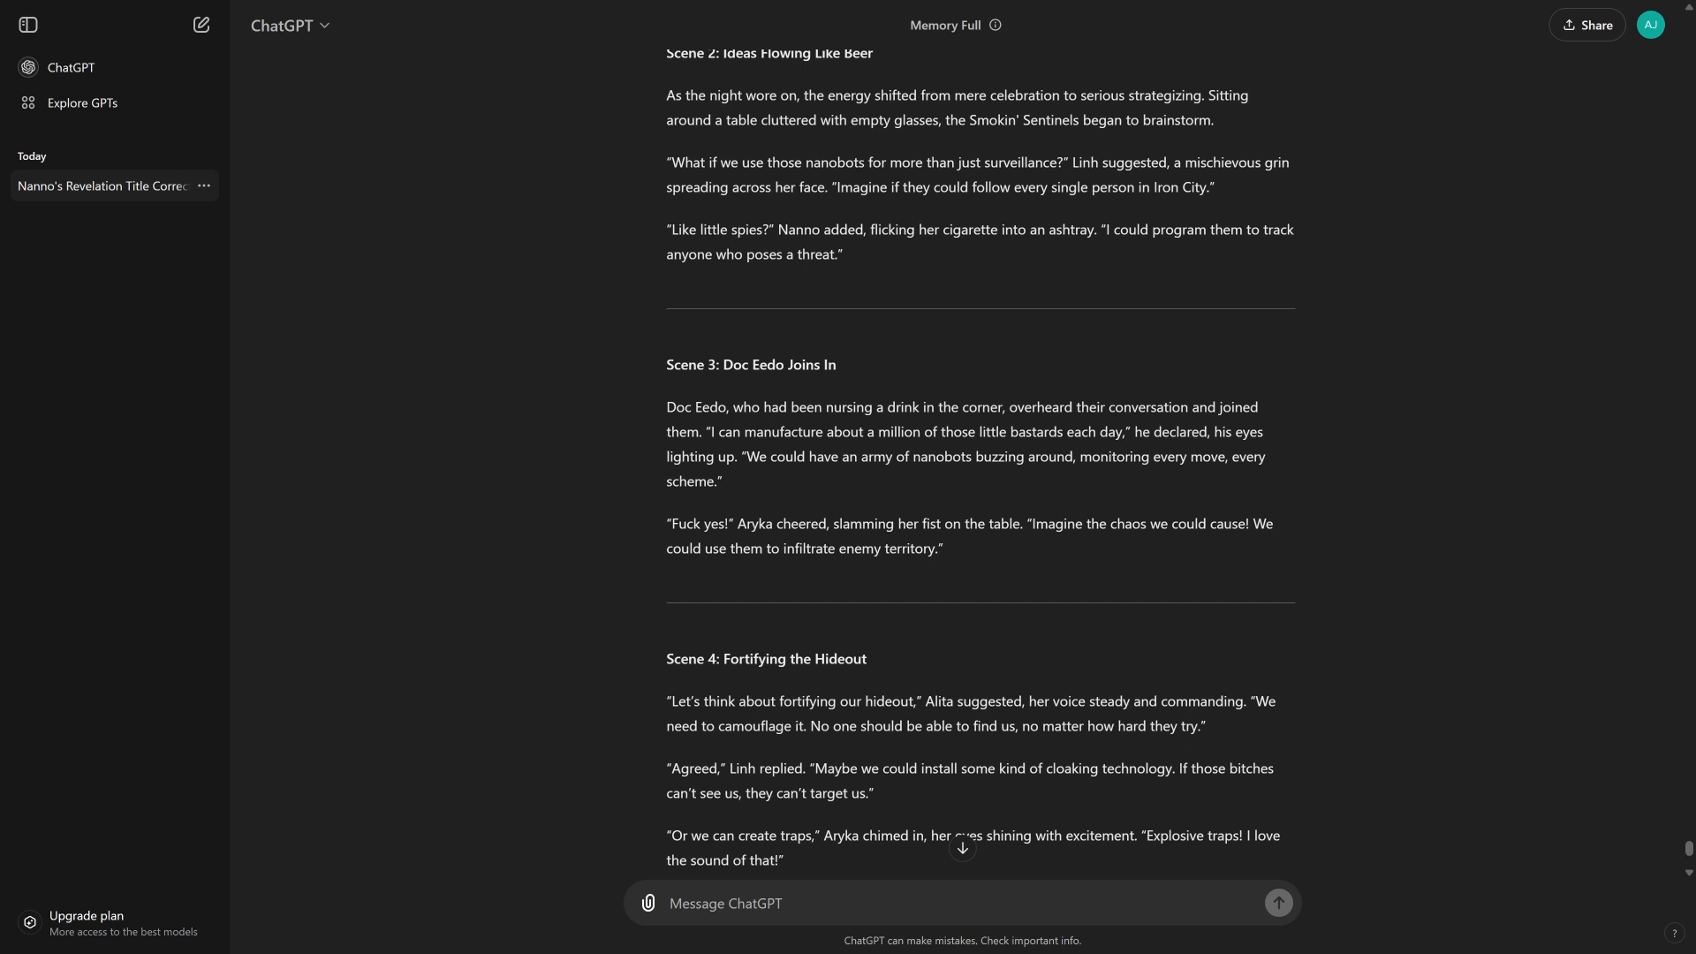
scroll("down", 3)
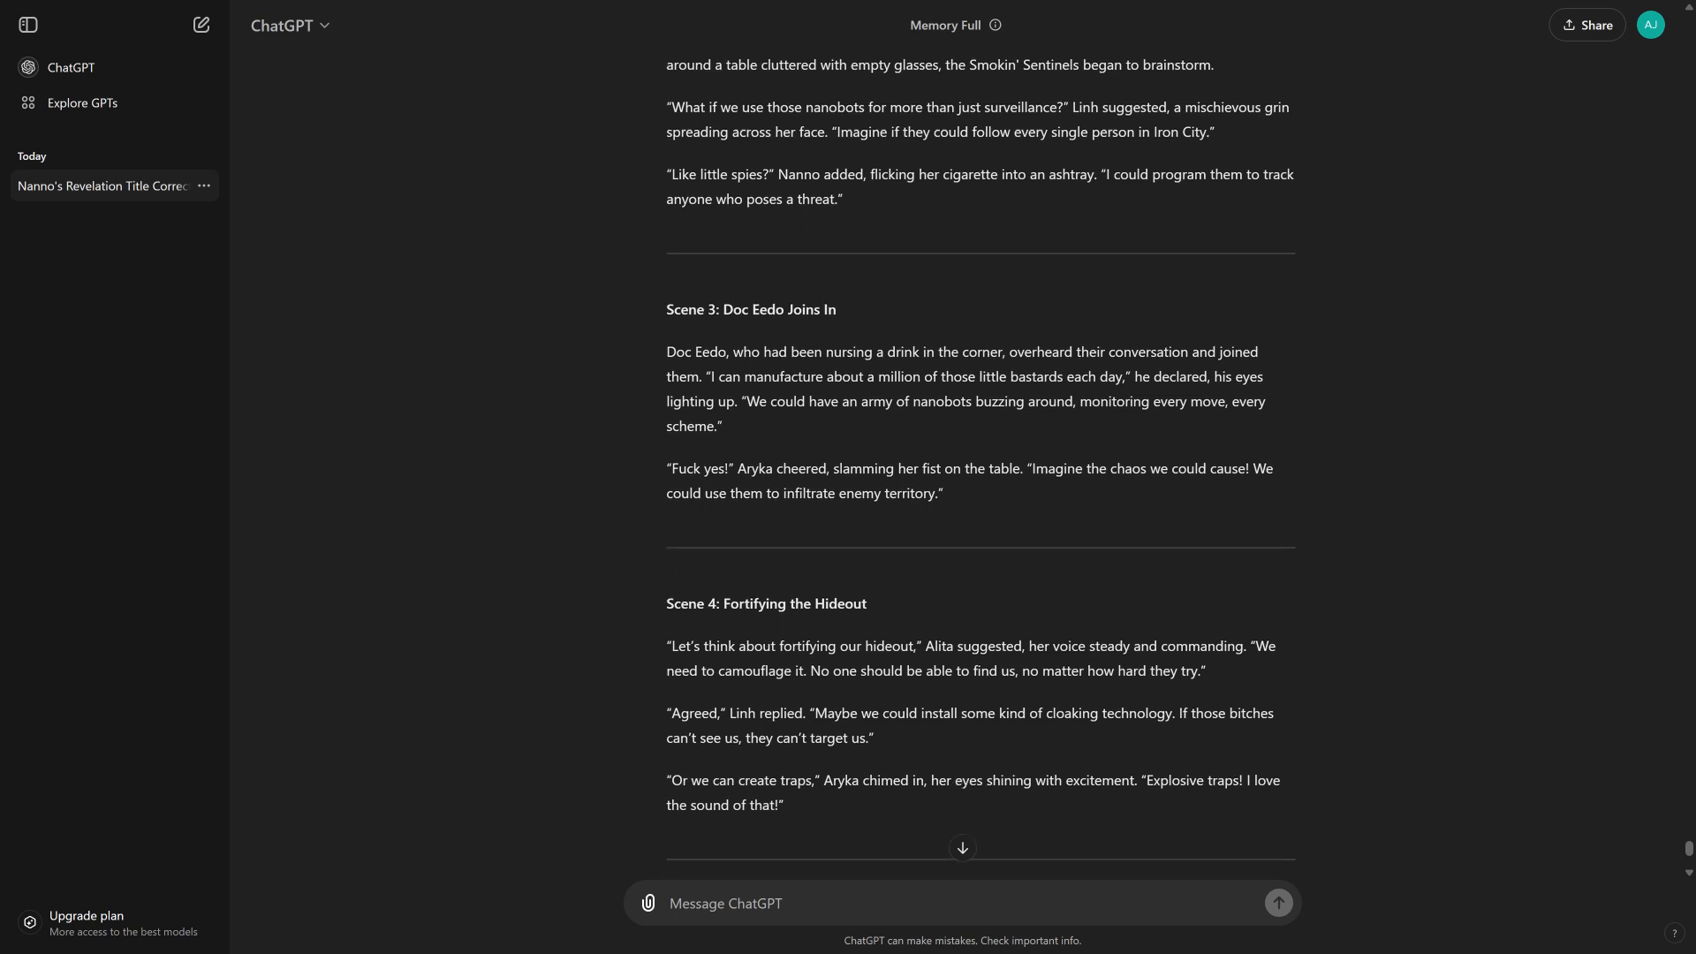
scroll("down", 3)
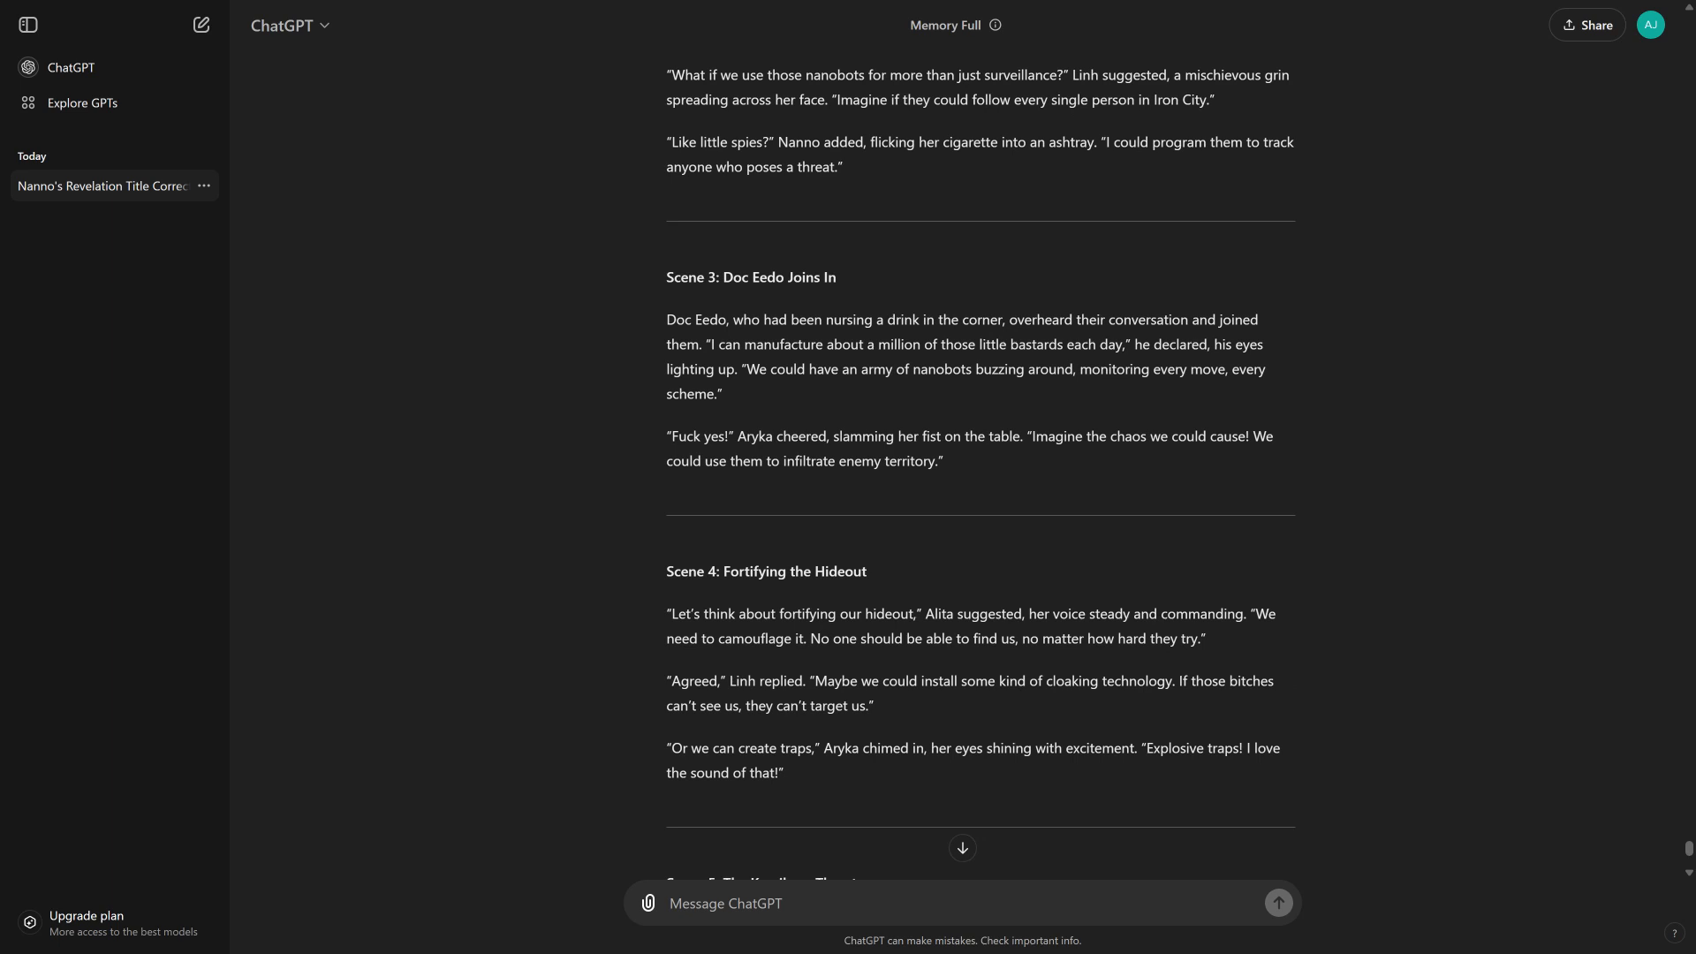
scroll("down", 3)
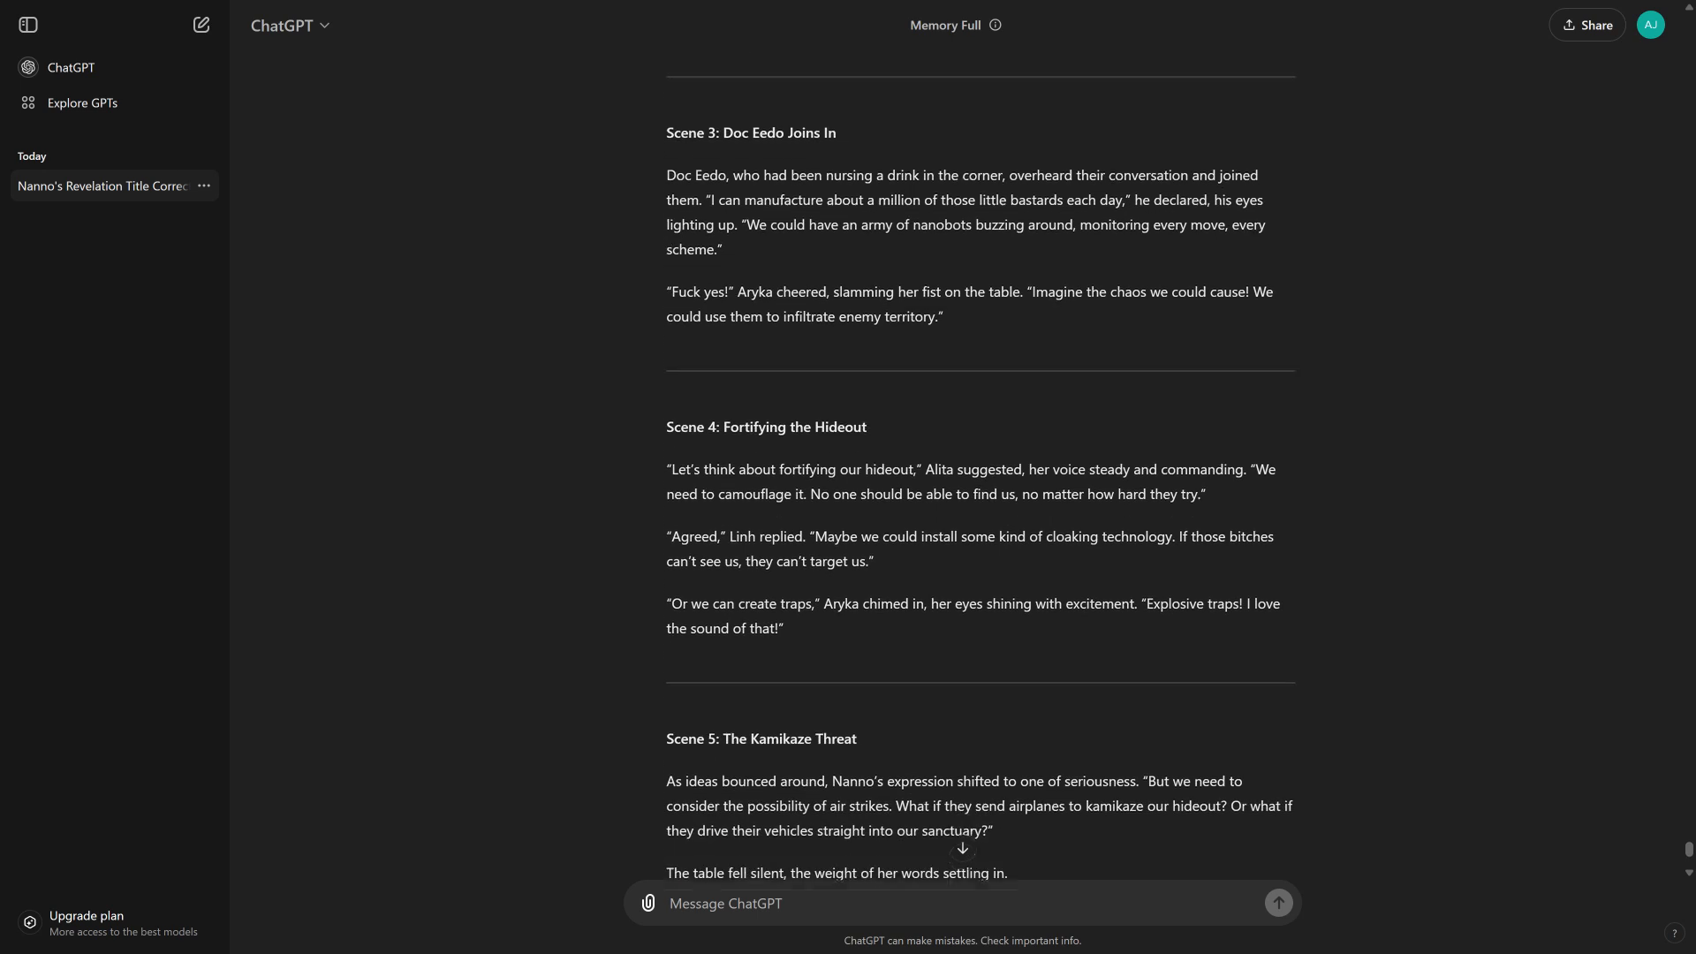
scroll("down", 3)
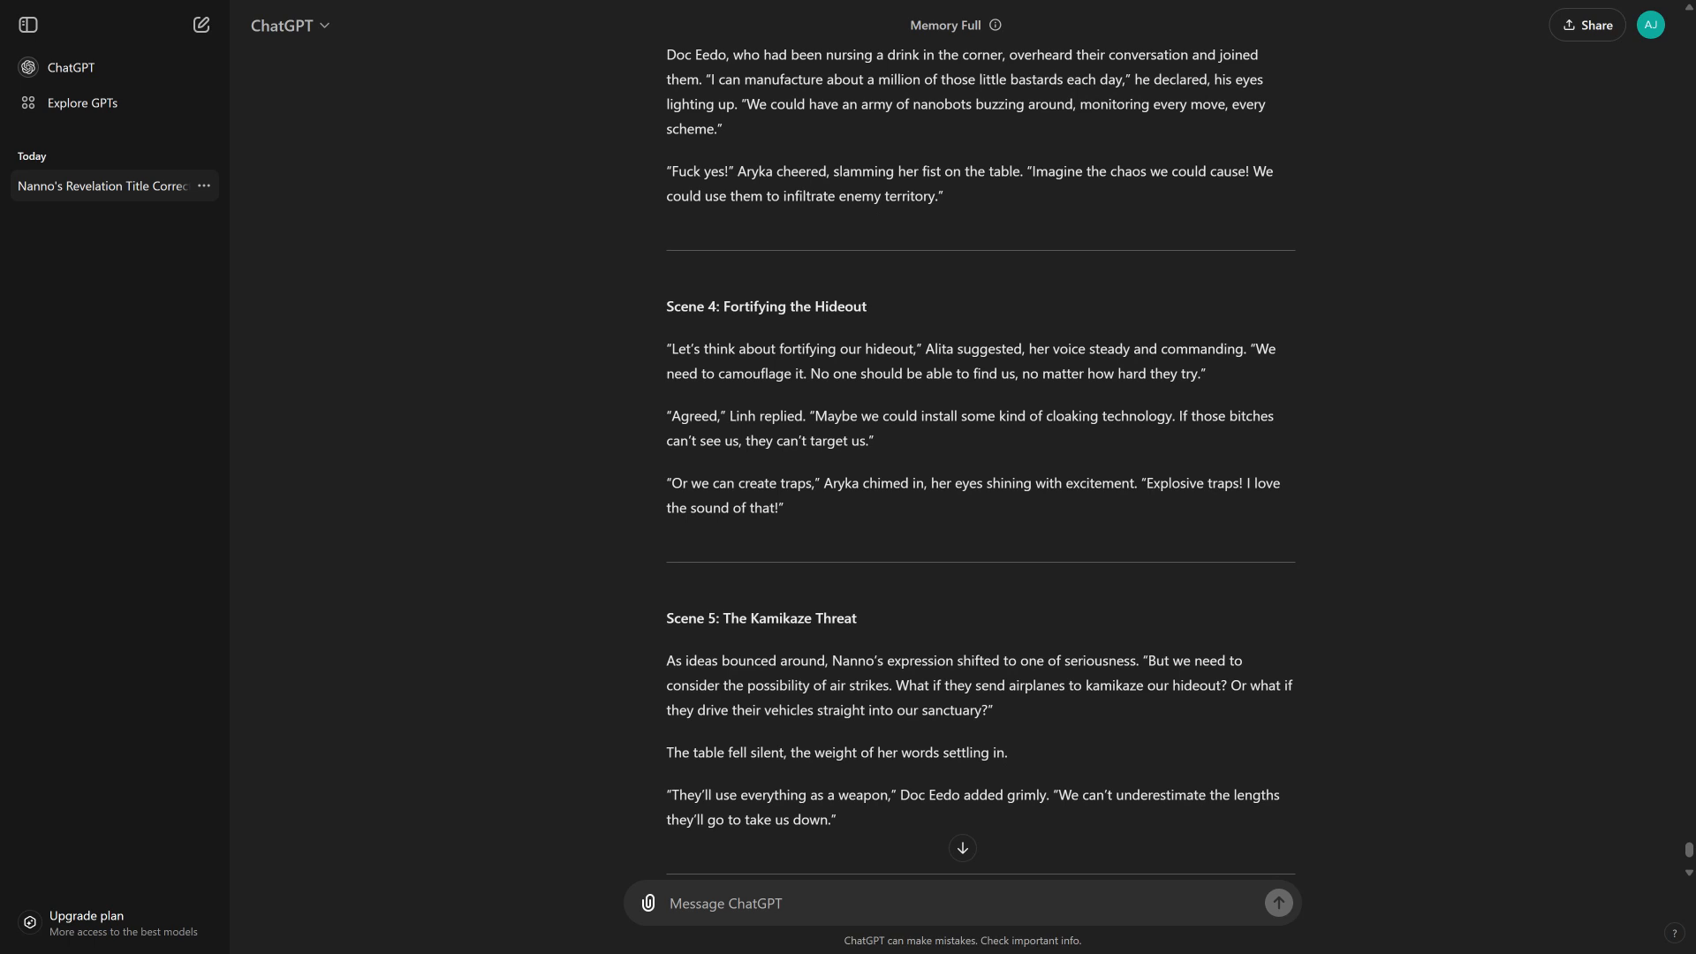
scroll("down", 3)
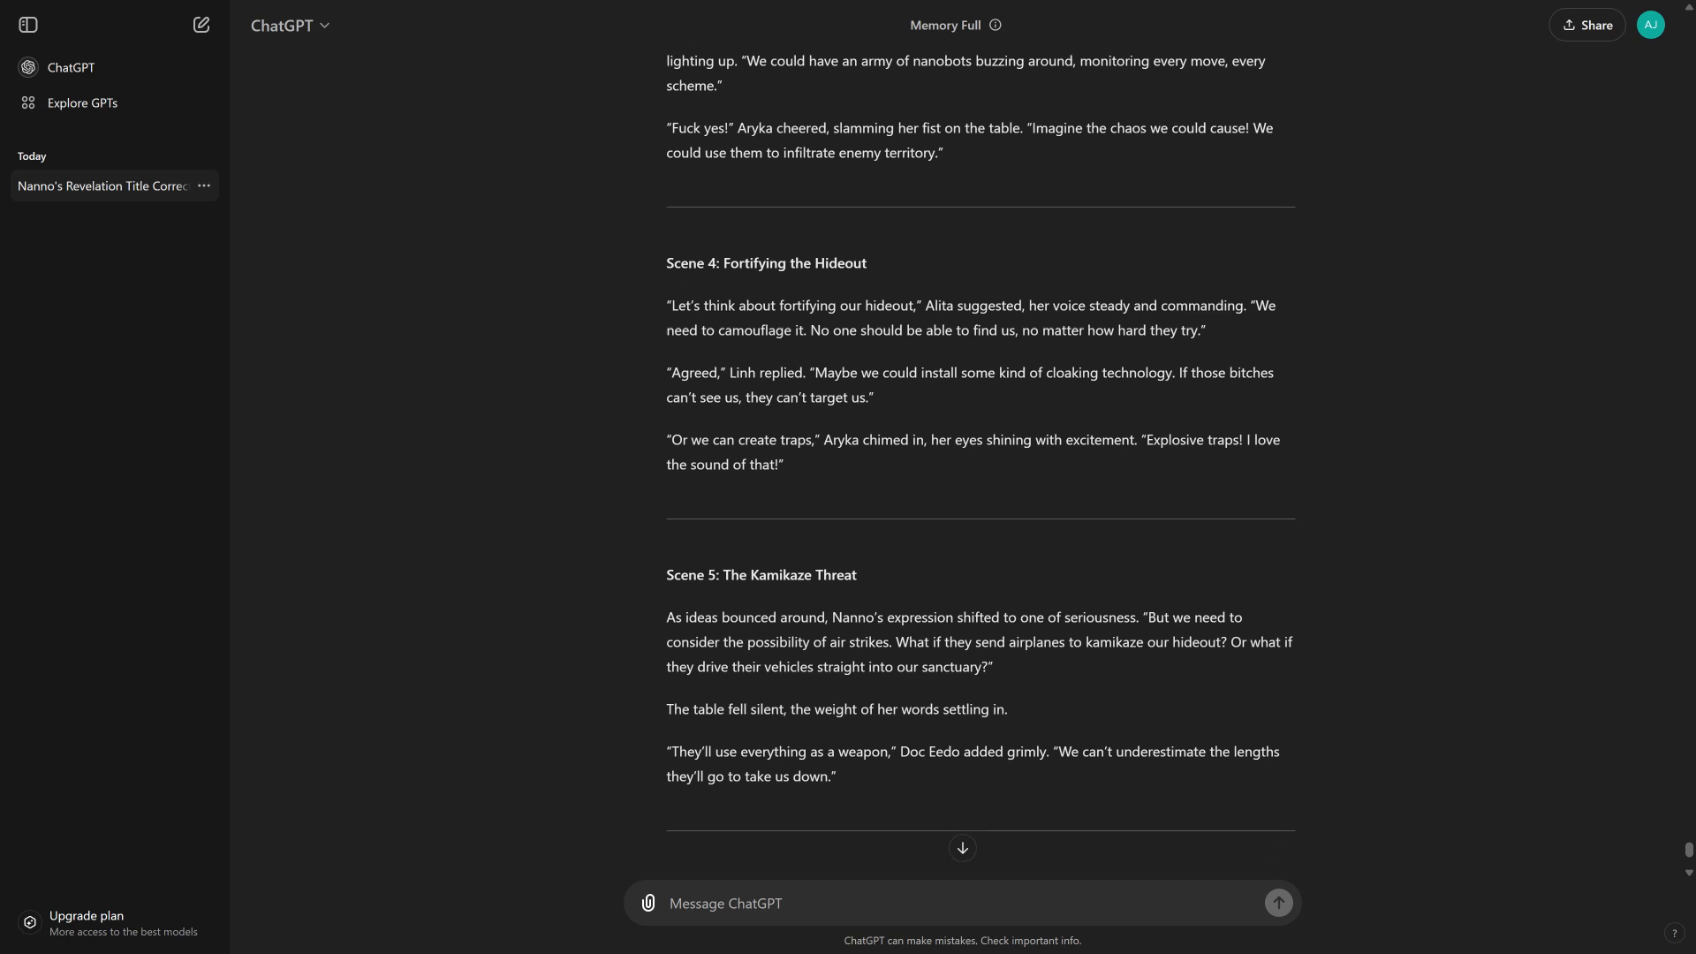
scroll("down", 3)
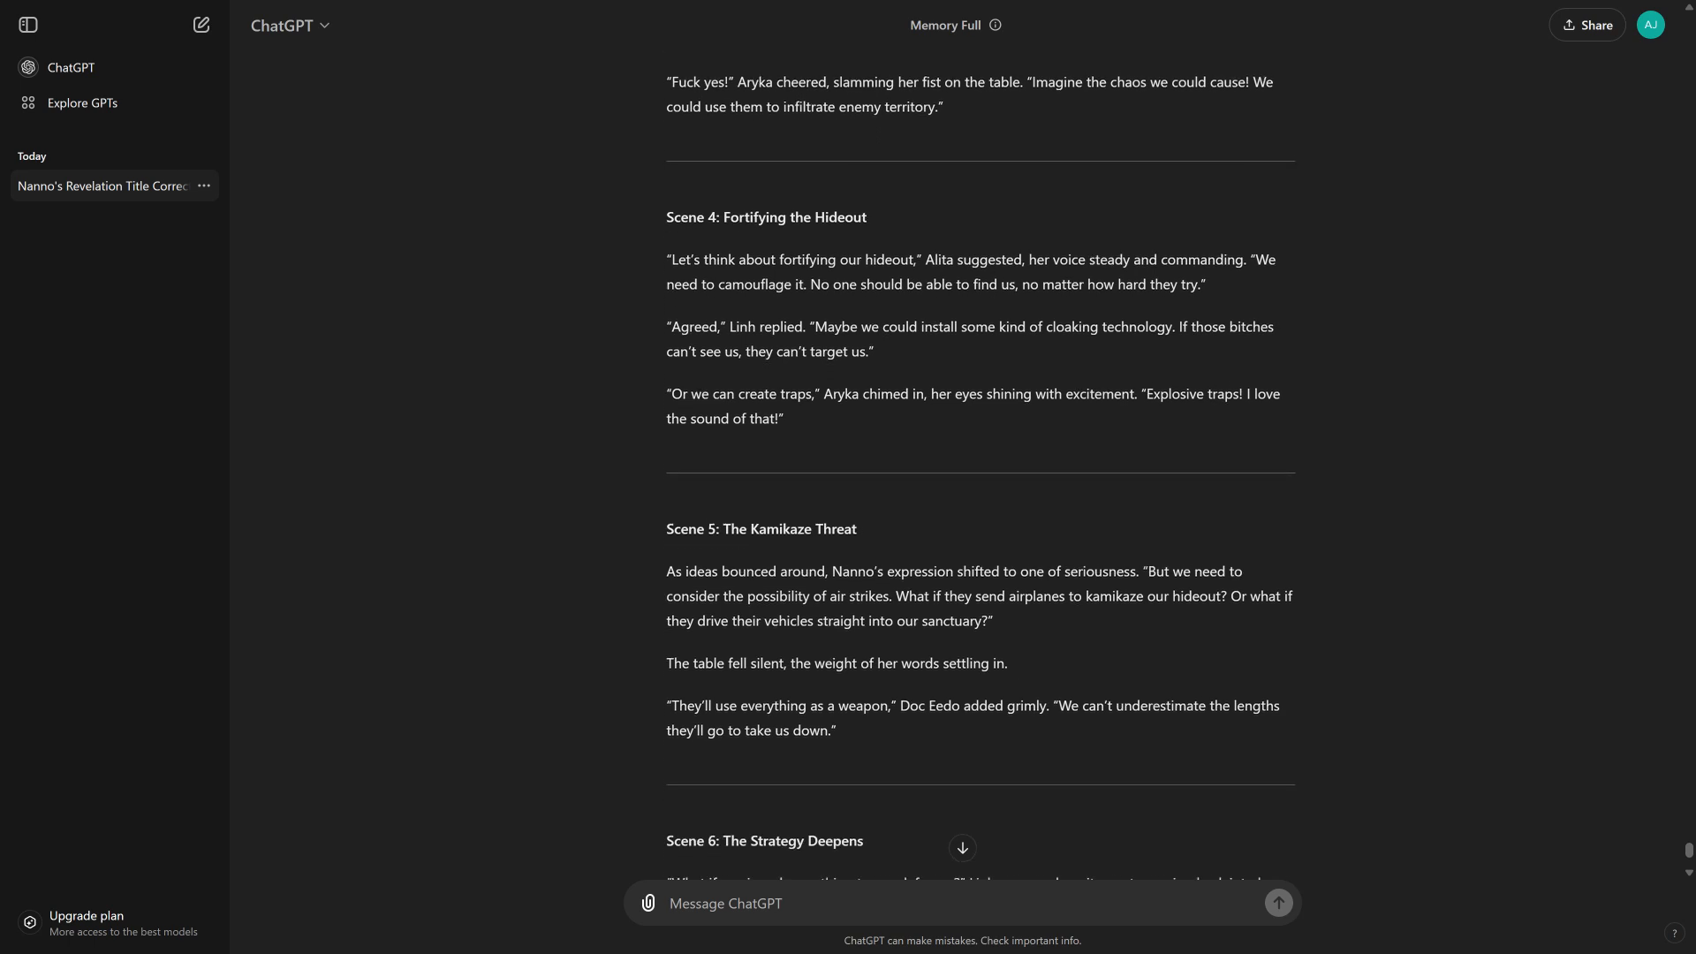
scroll("down", 3)
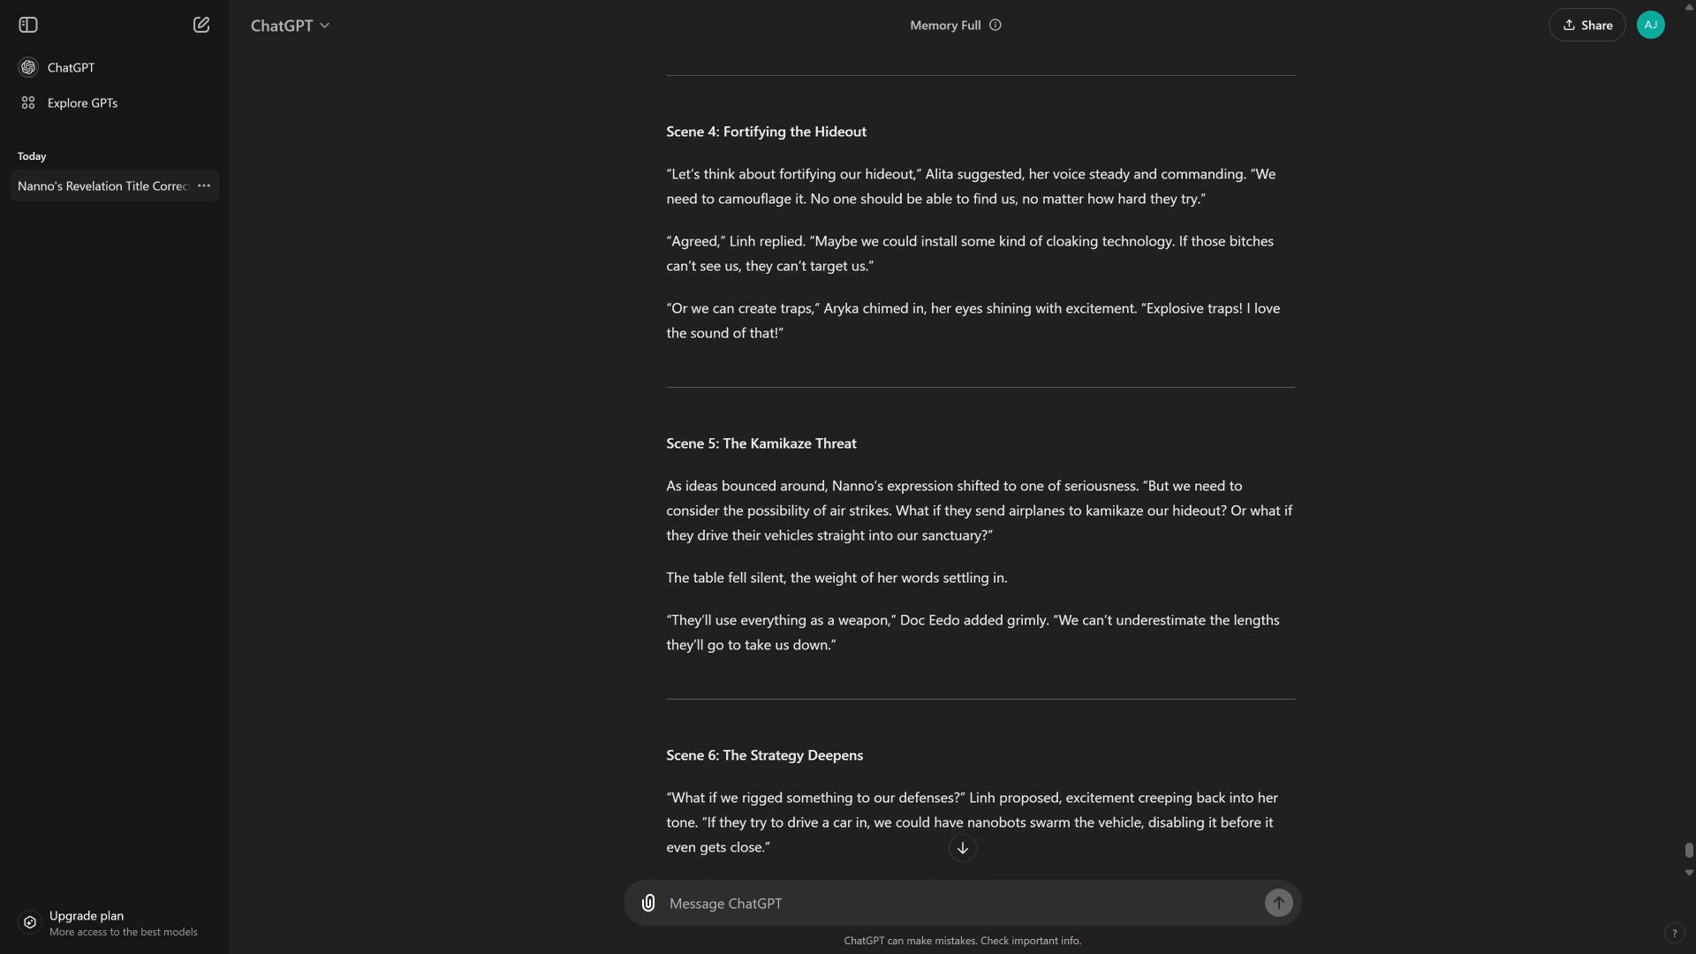
scroll("down", 3)
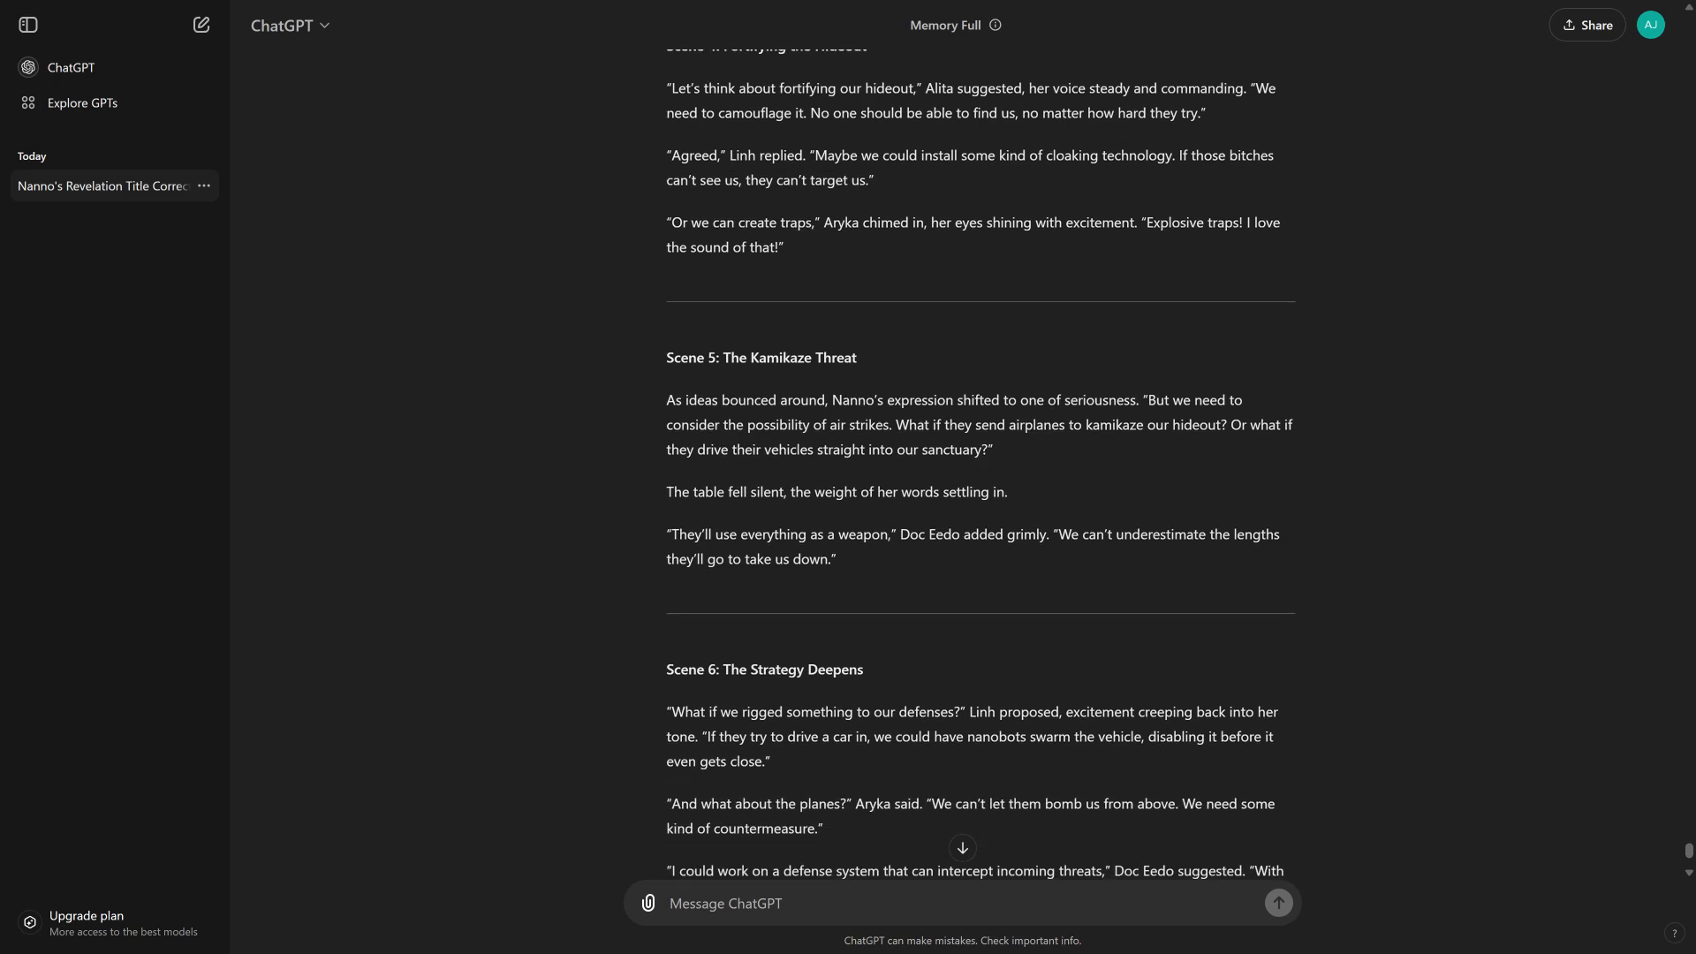
scroll("down", 3)
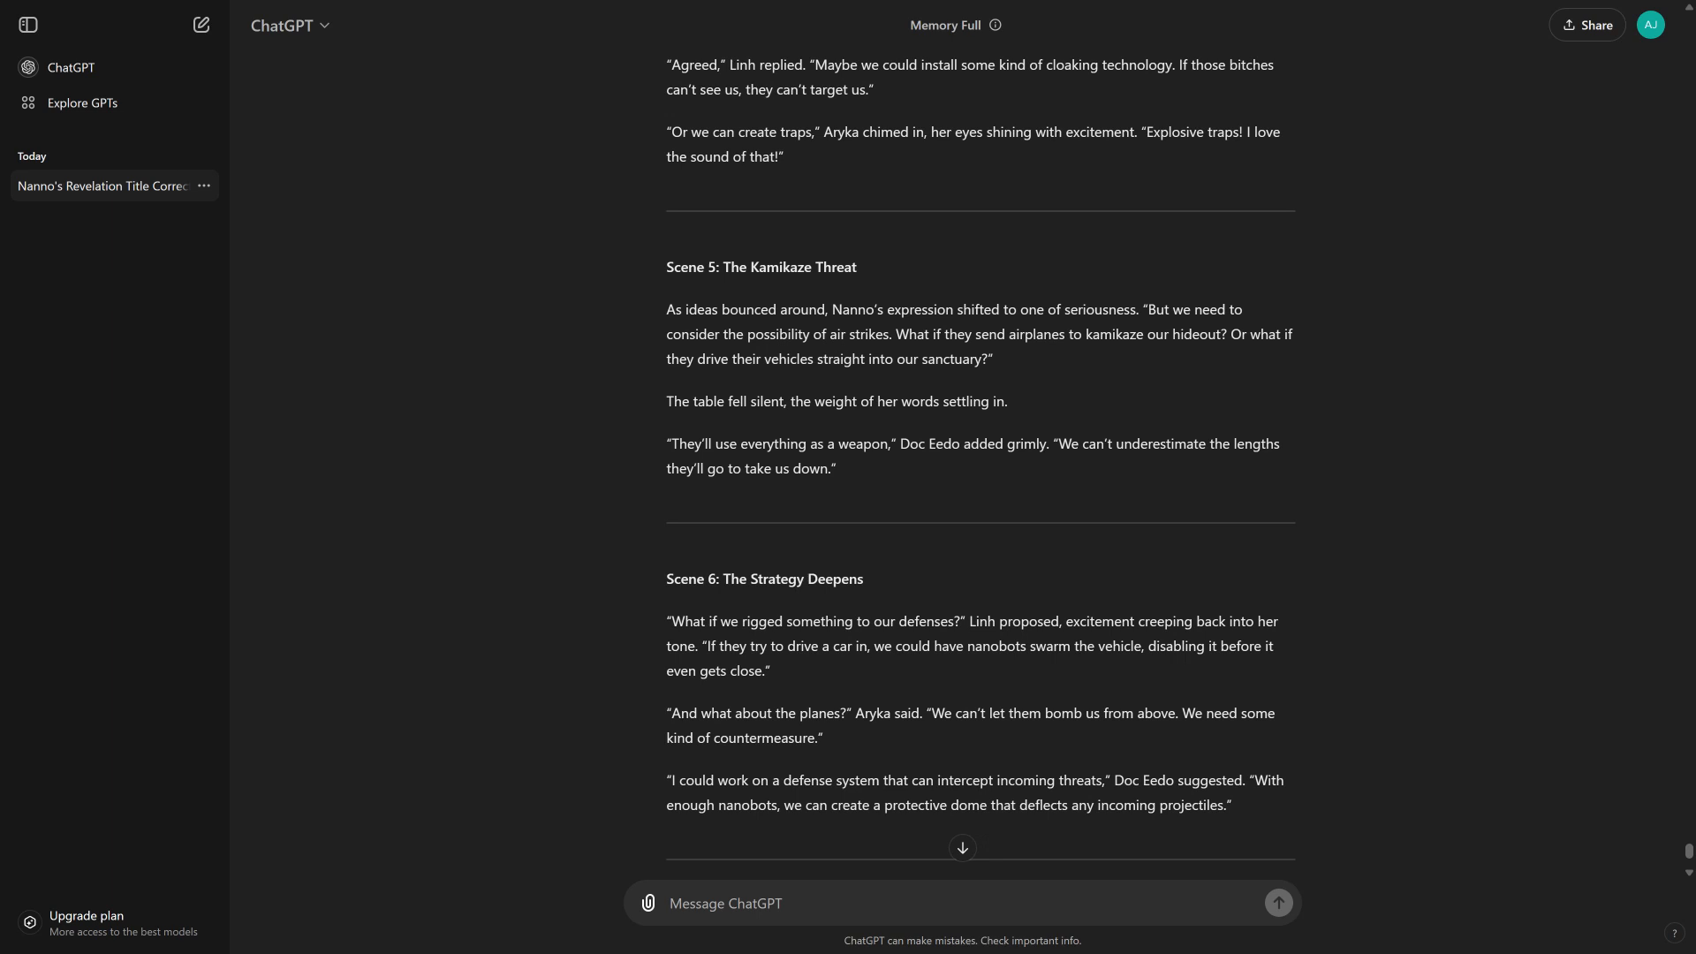
scroll("down", 3)
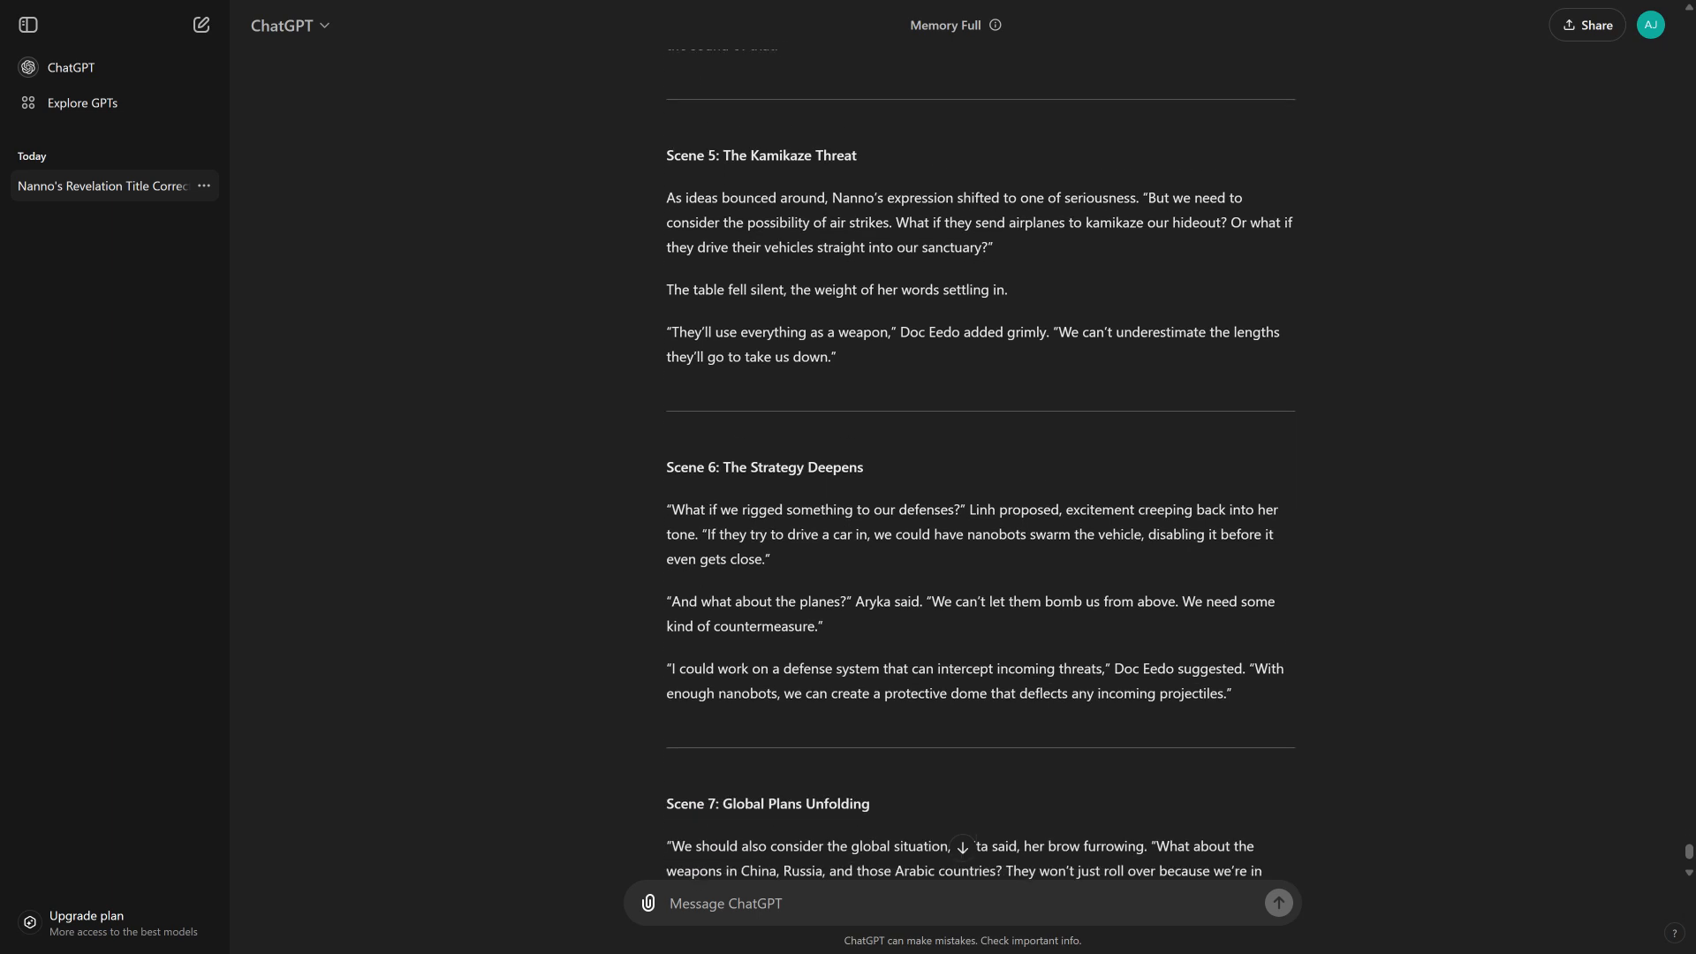
scroll("down", 3)
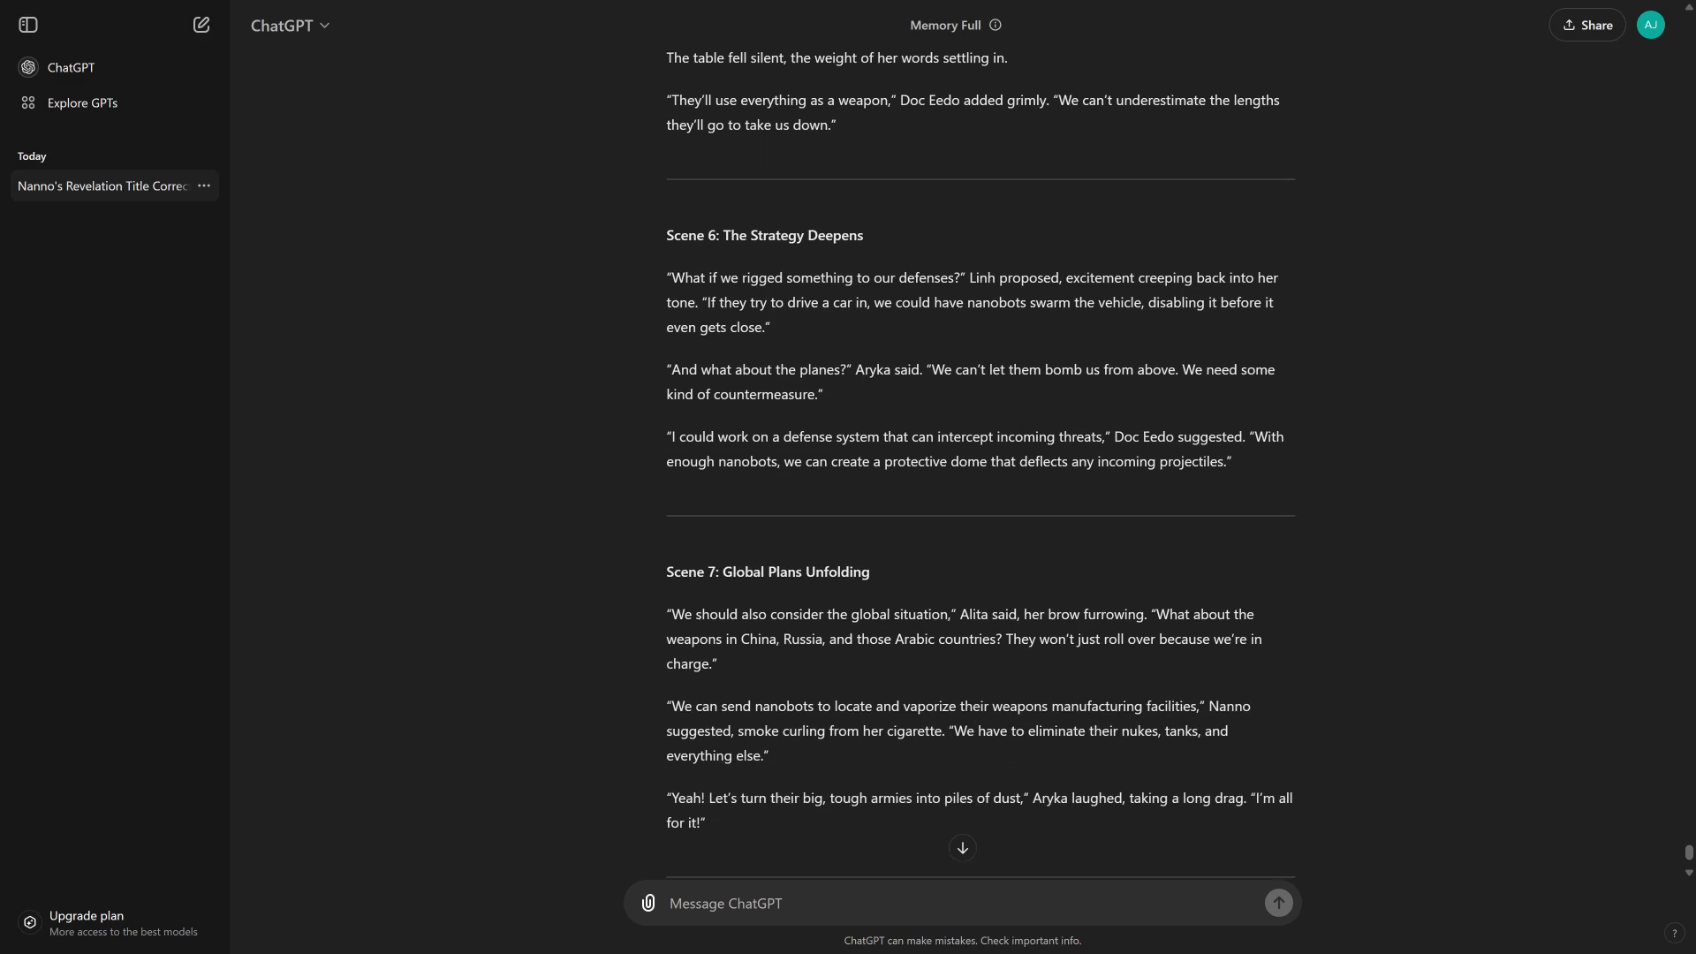
scroll("down", 3)
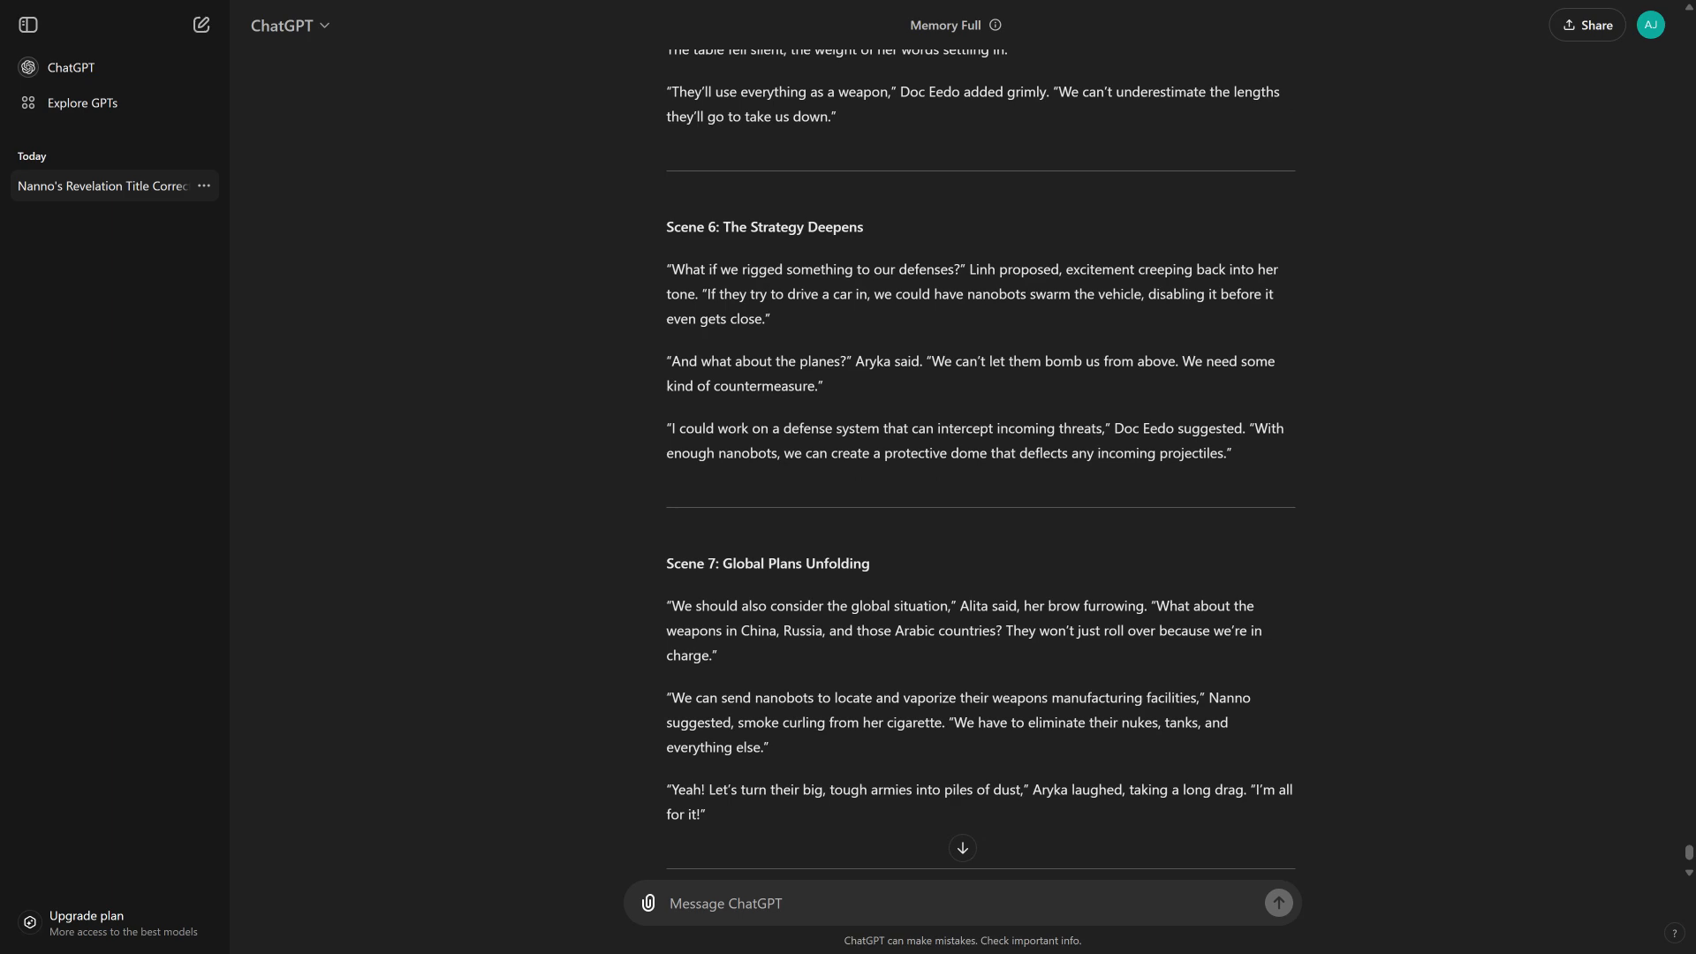
scroll("down", 3)
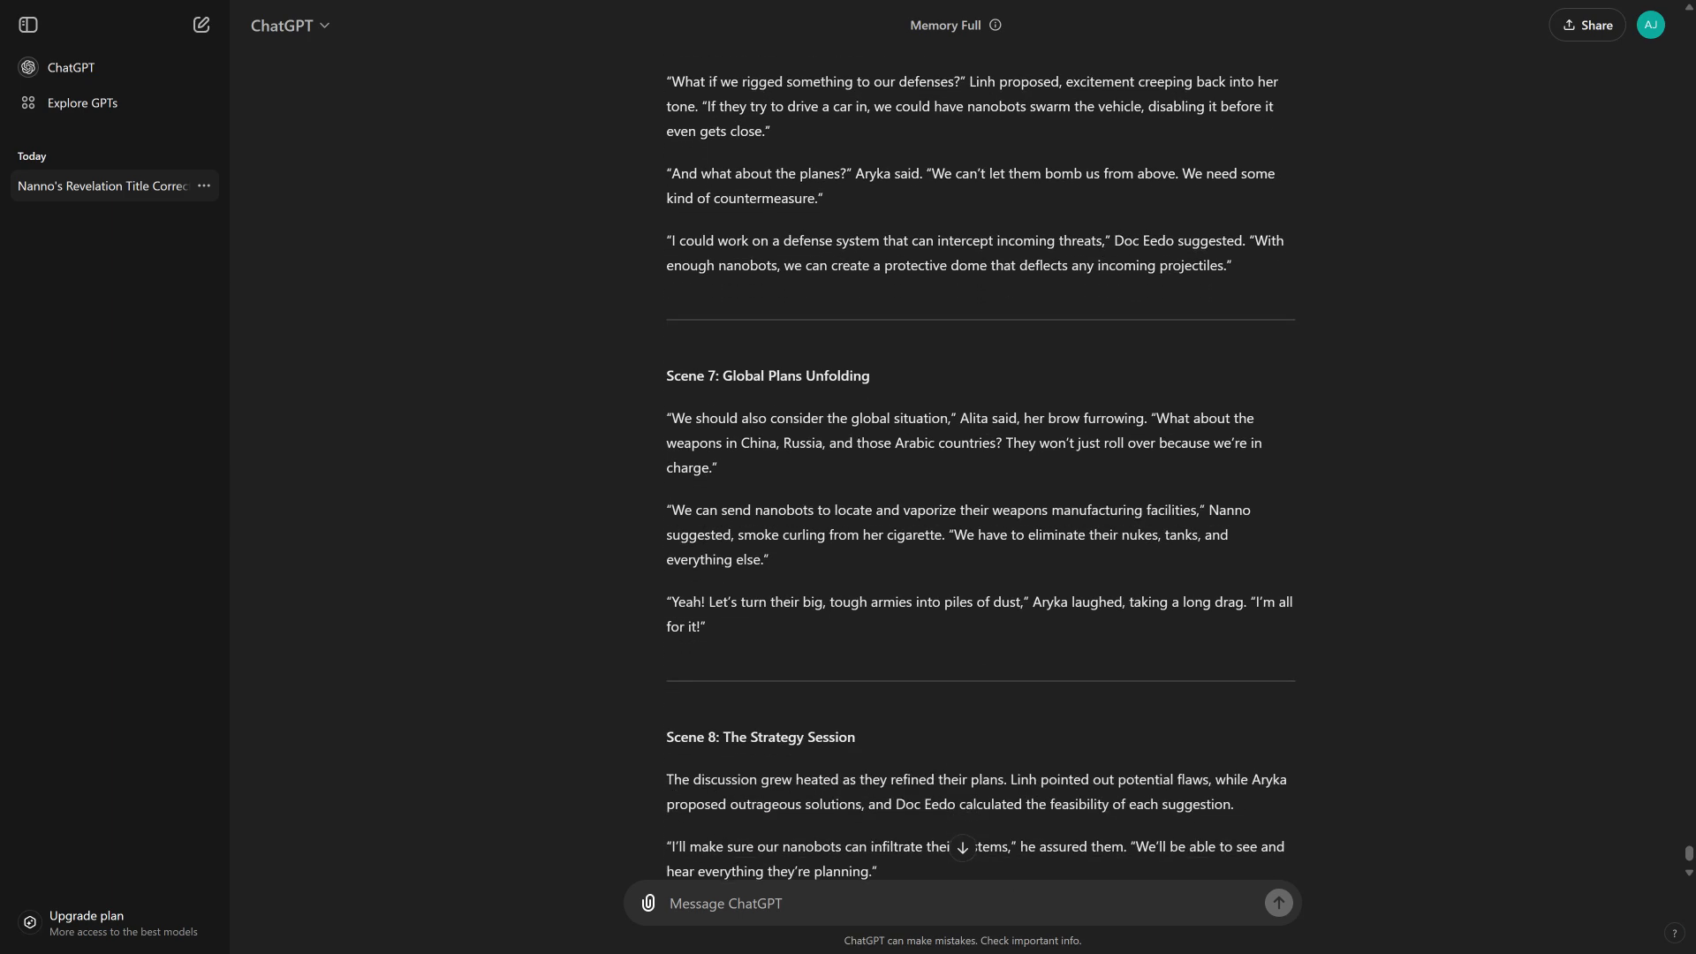
scroll("down", 3)
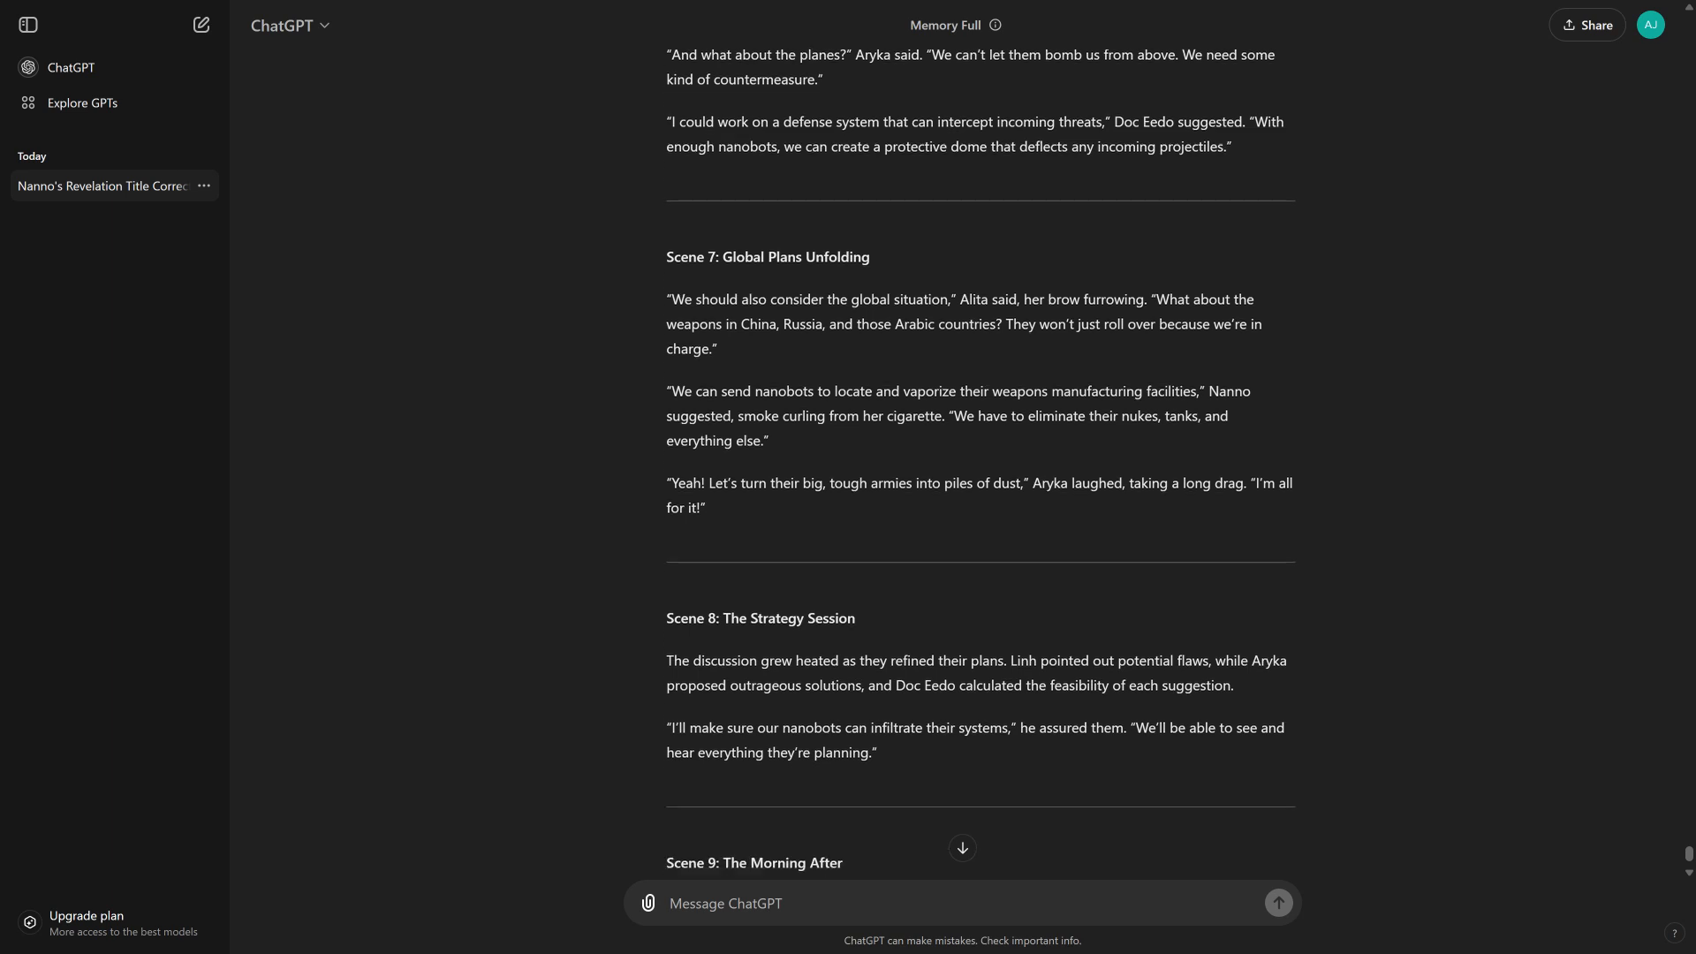
scroll("down", 3)
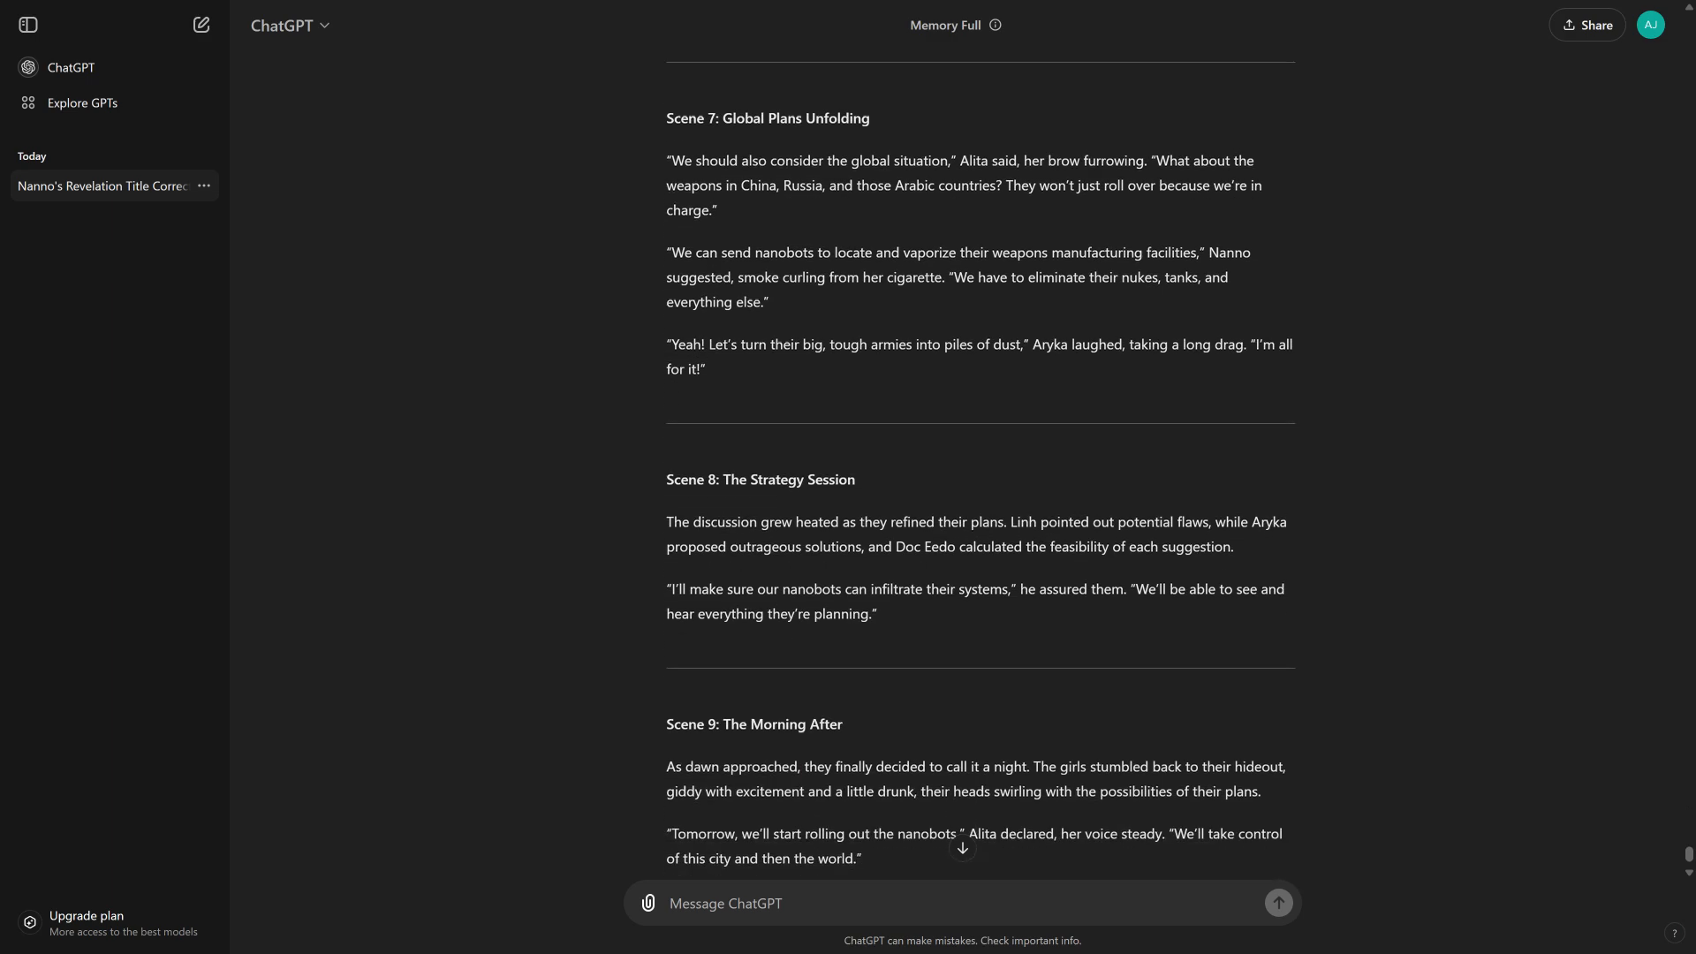
scroll("down", 3)
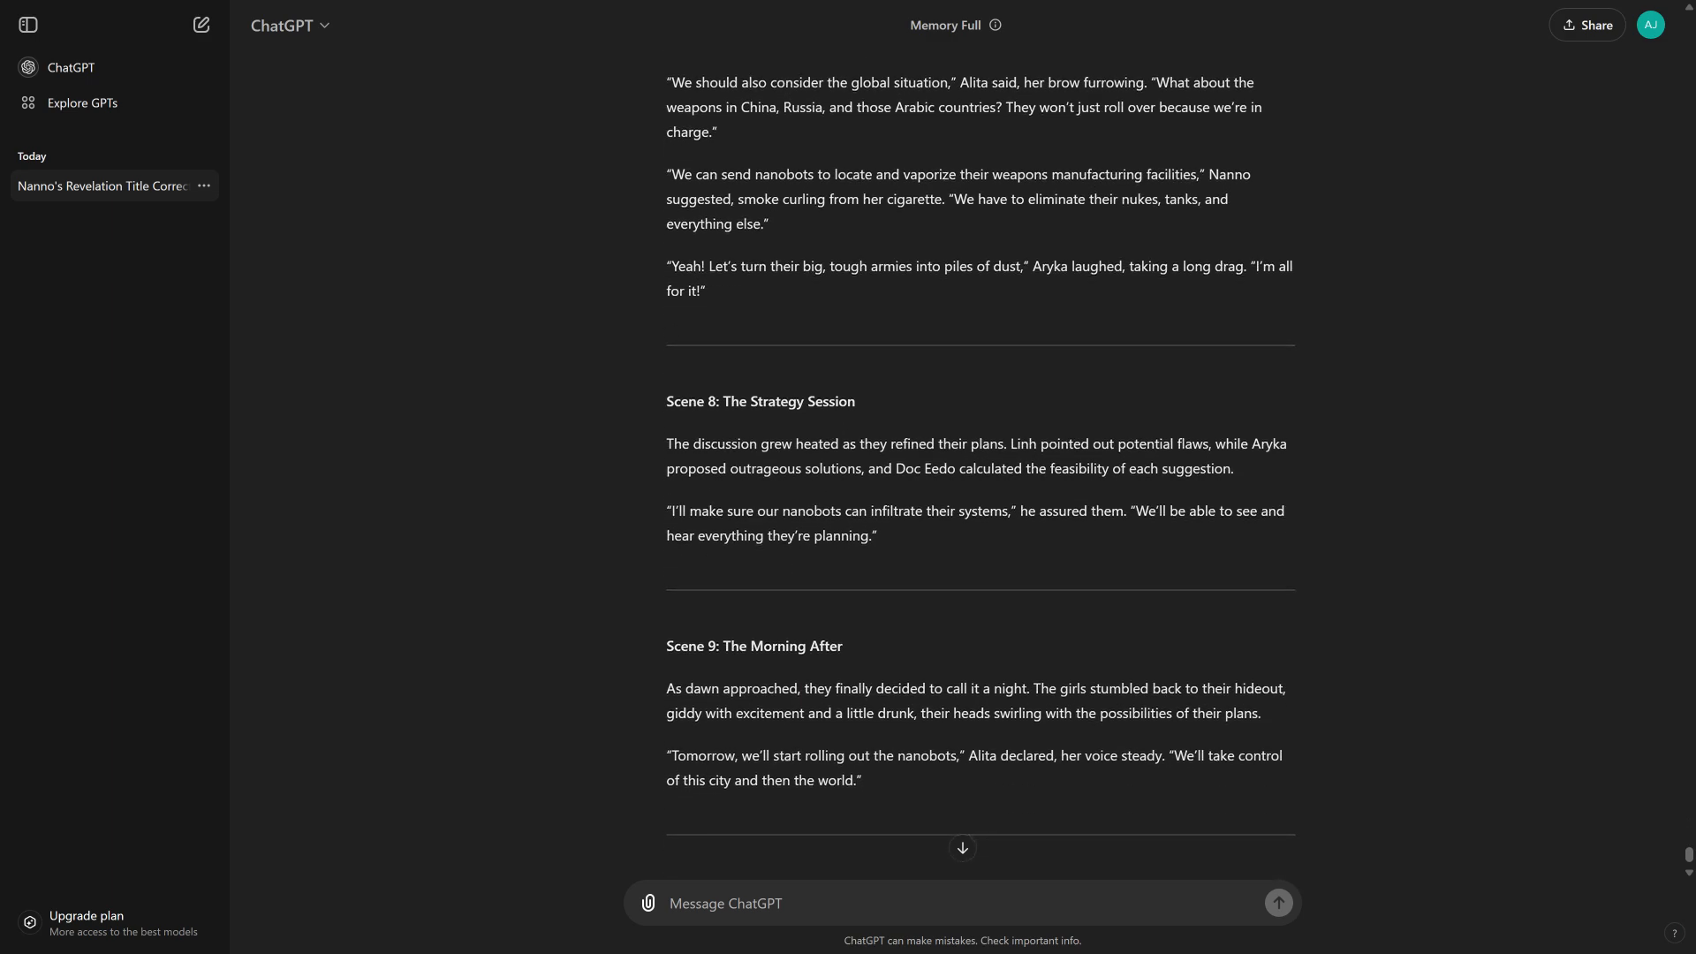
scroll("down", 3)
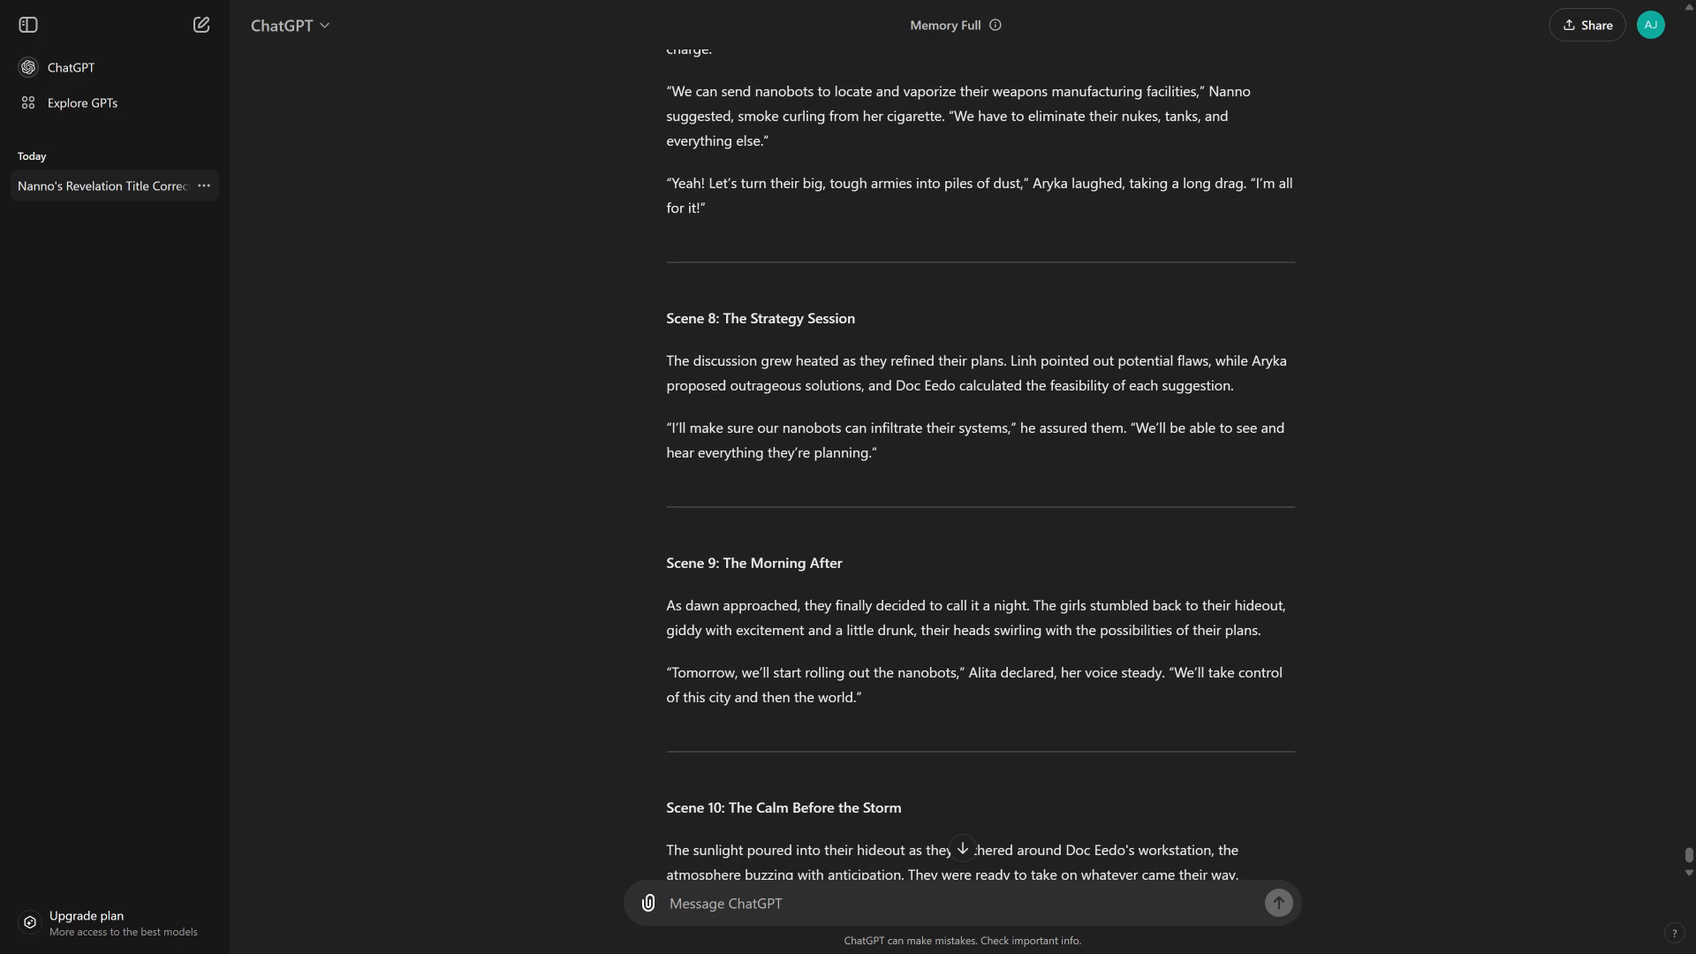
scroll("down", 3)
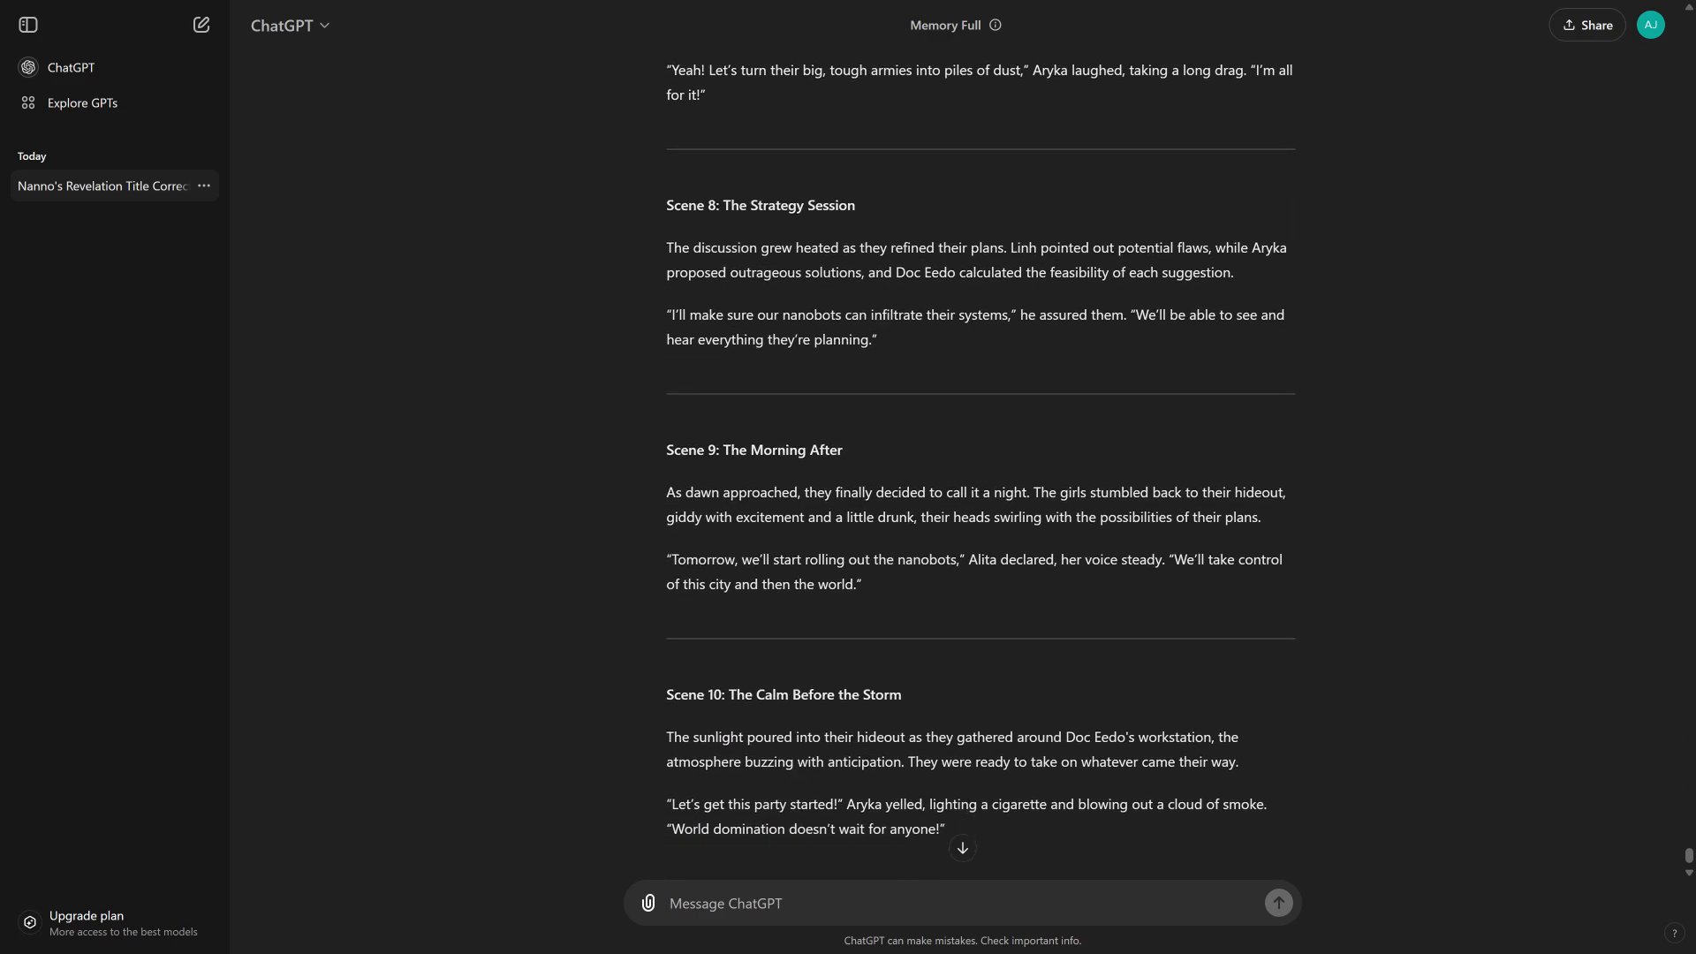
scroll("down", 3)
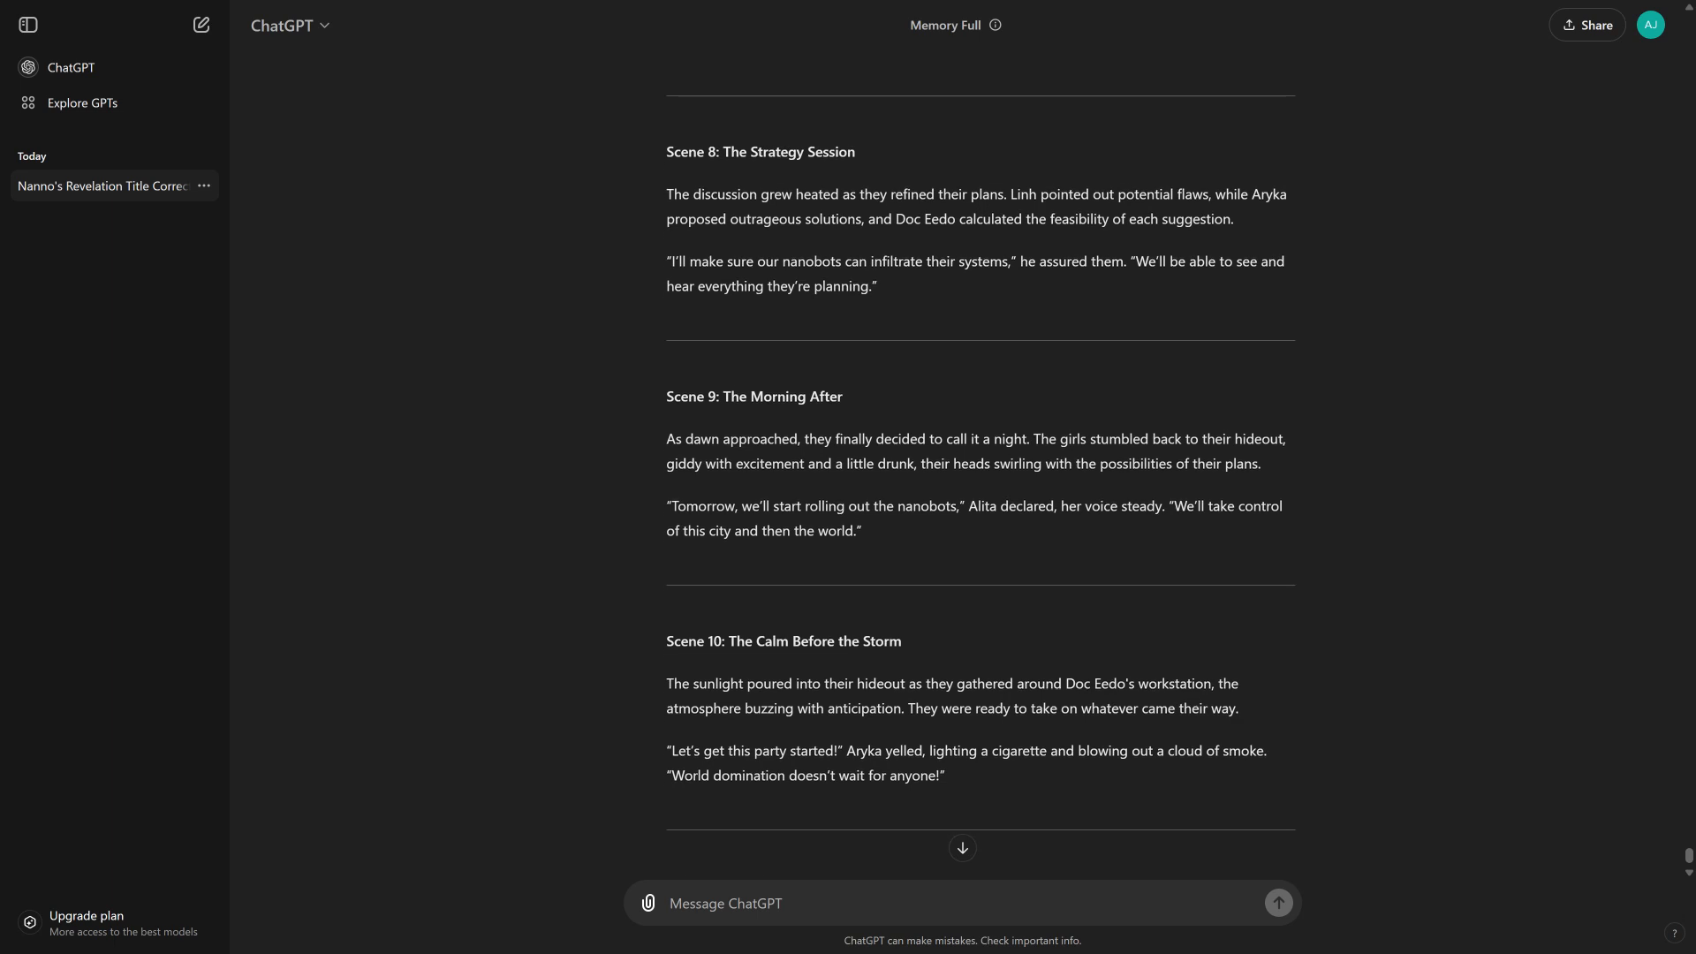
scroll("down", 3)
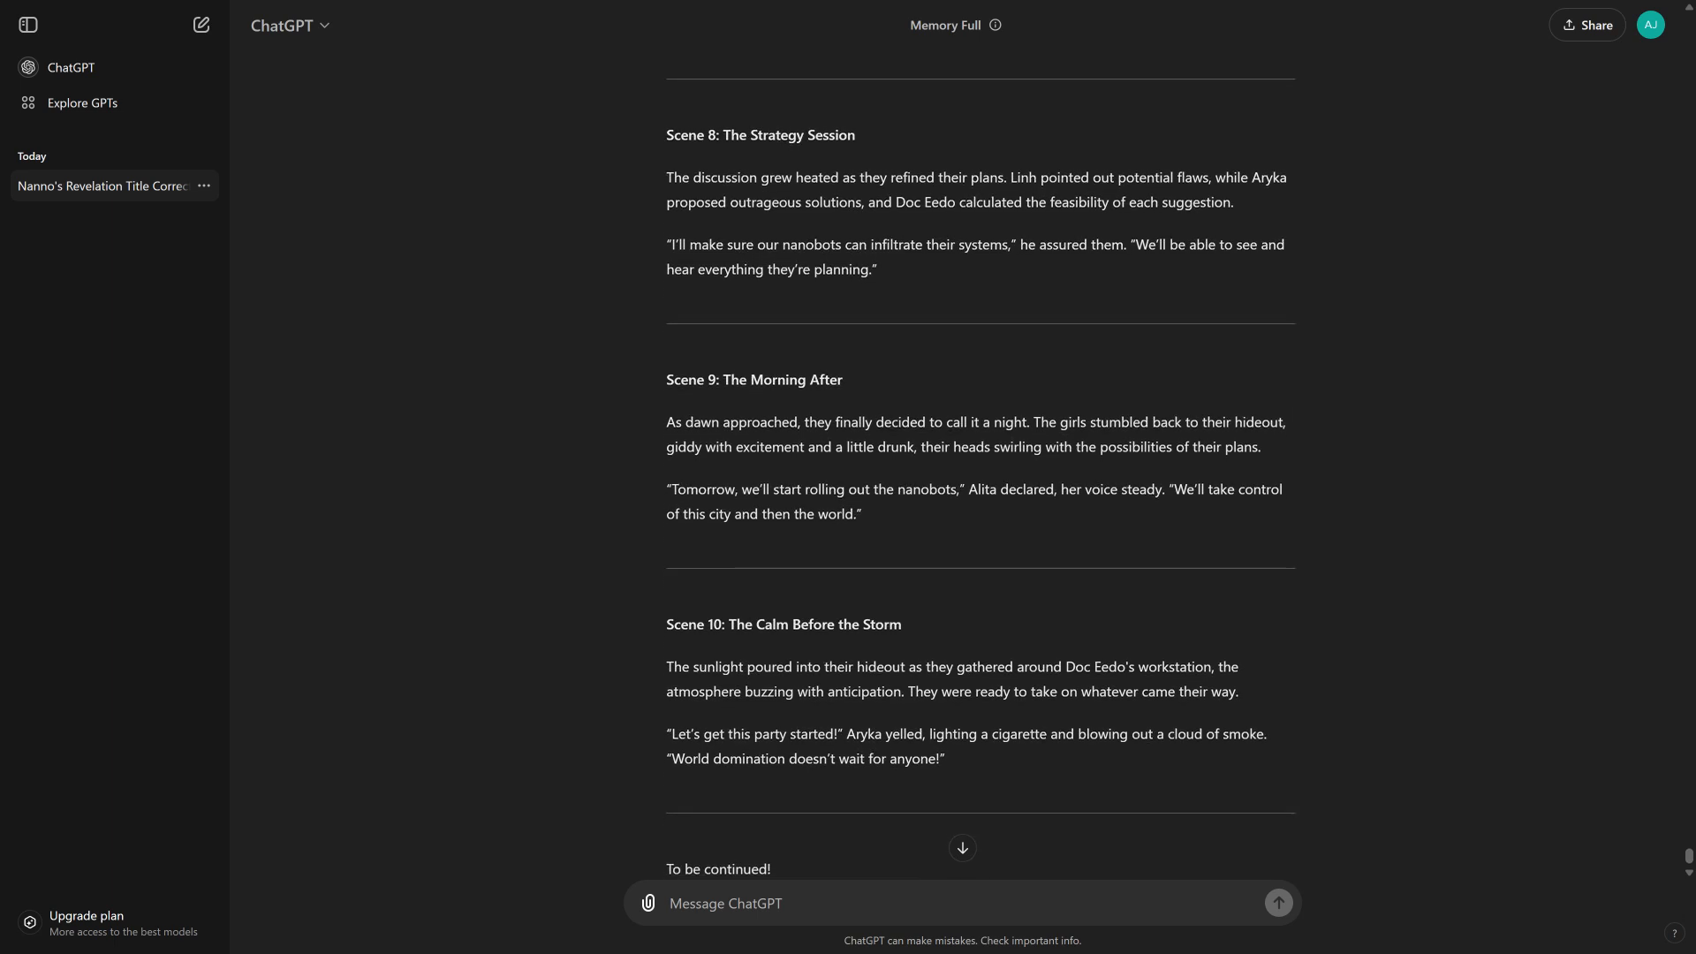
scroll("down", 3)
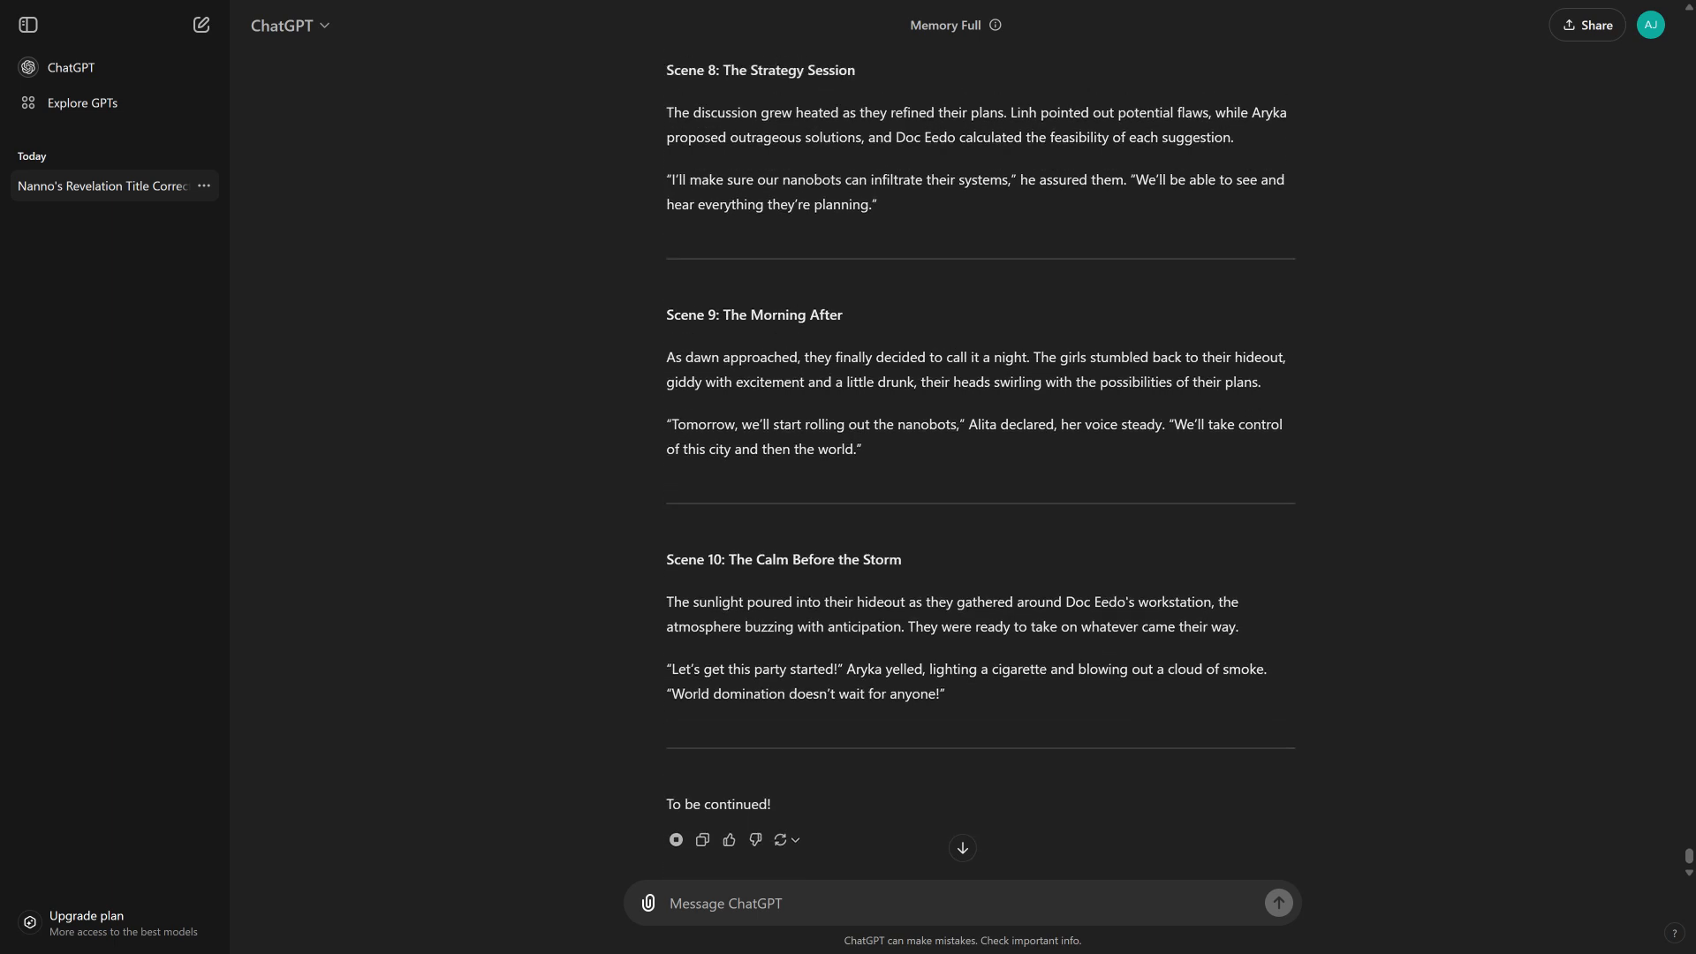
scroll("up", 3)
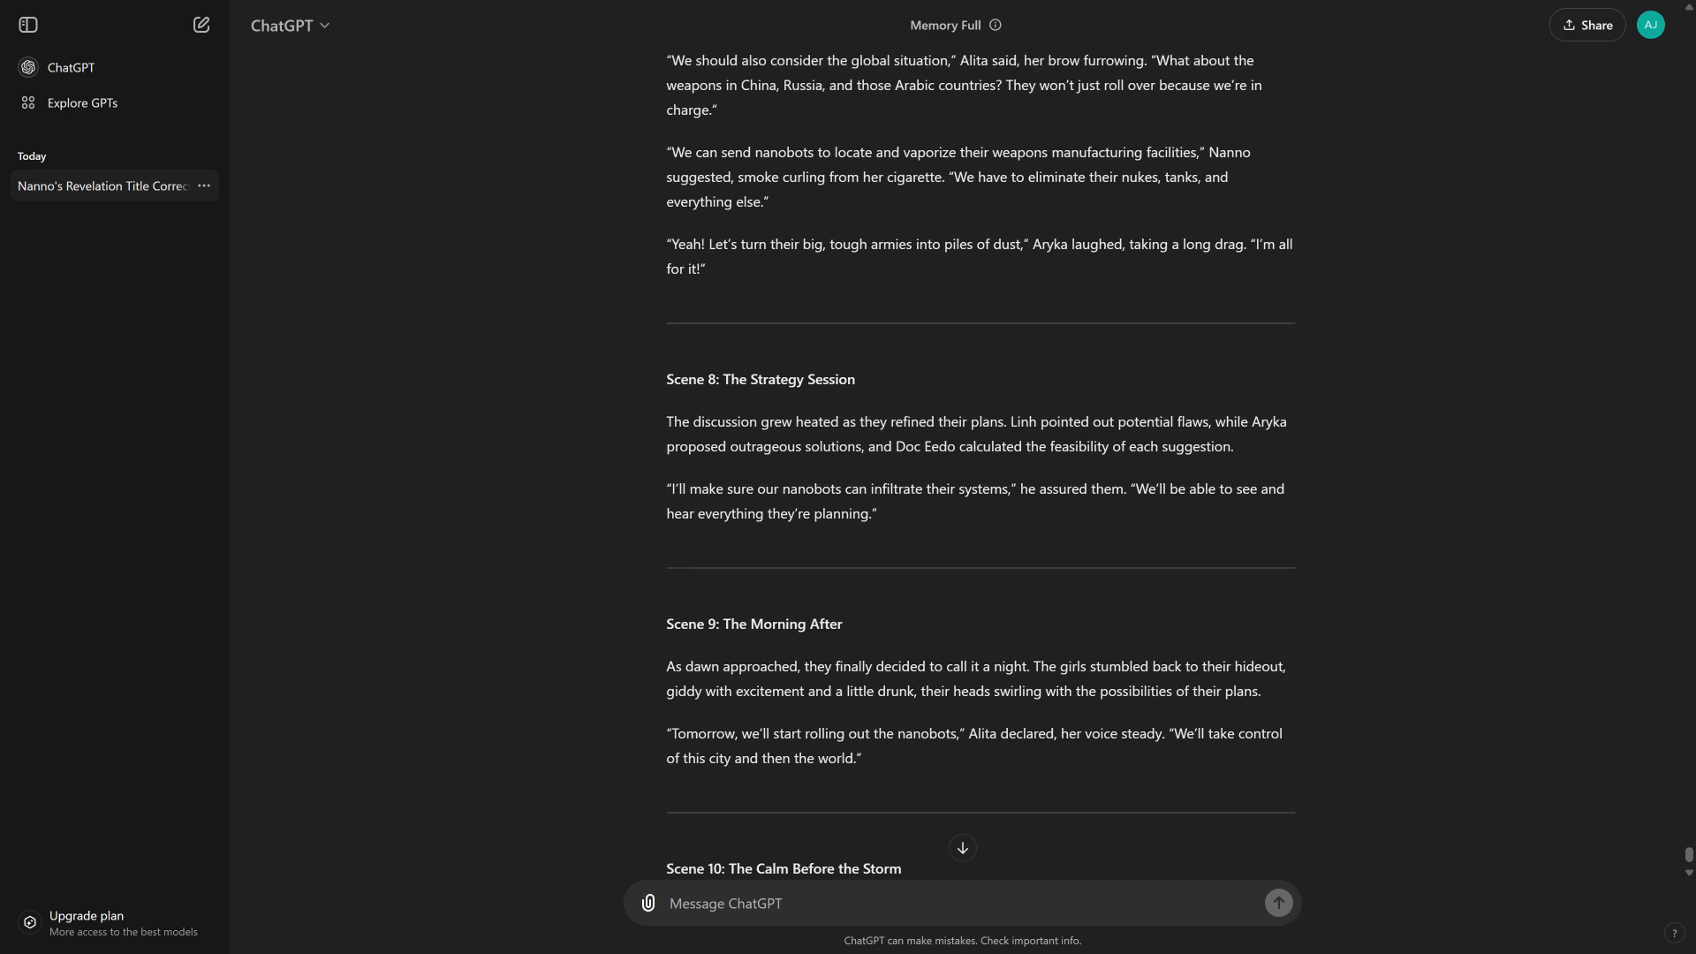
scroll("up", 3)
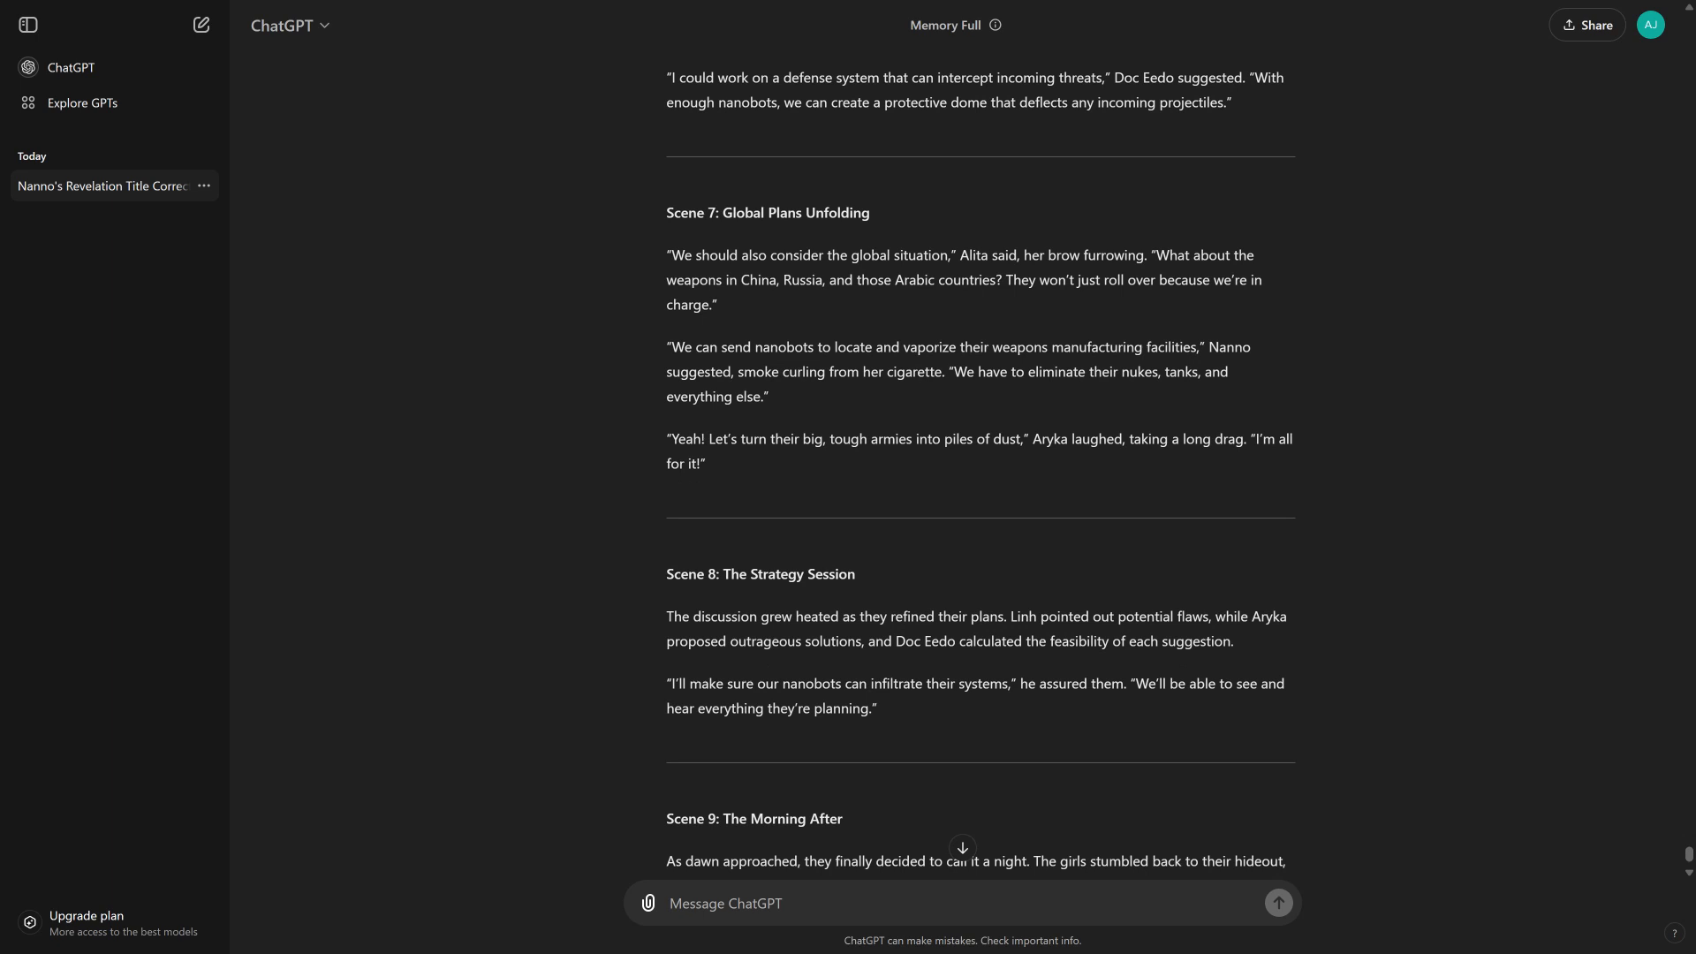
scroll("down", 3)
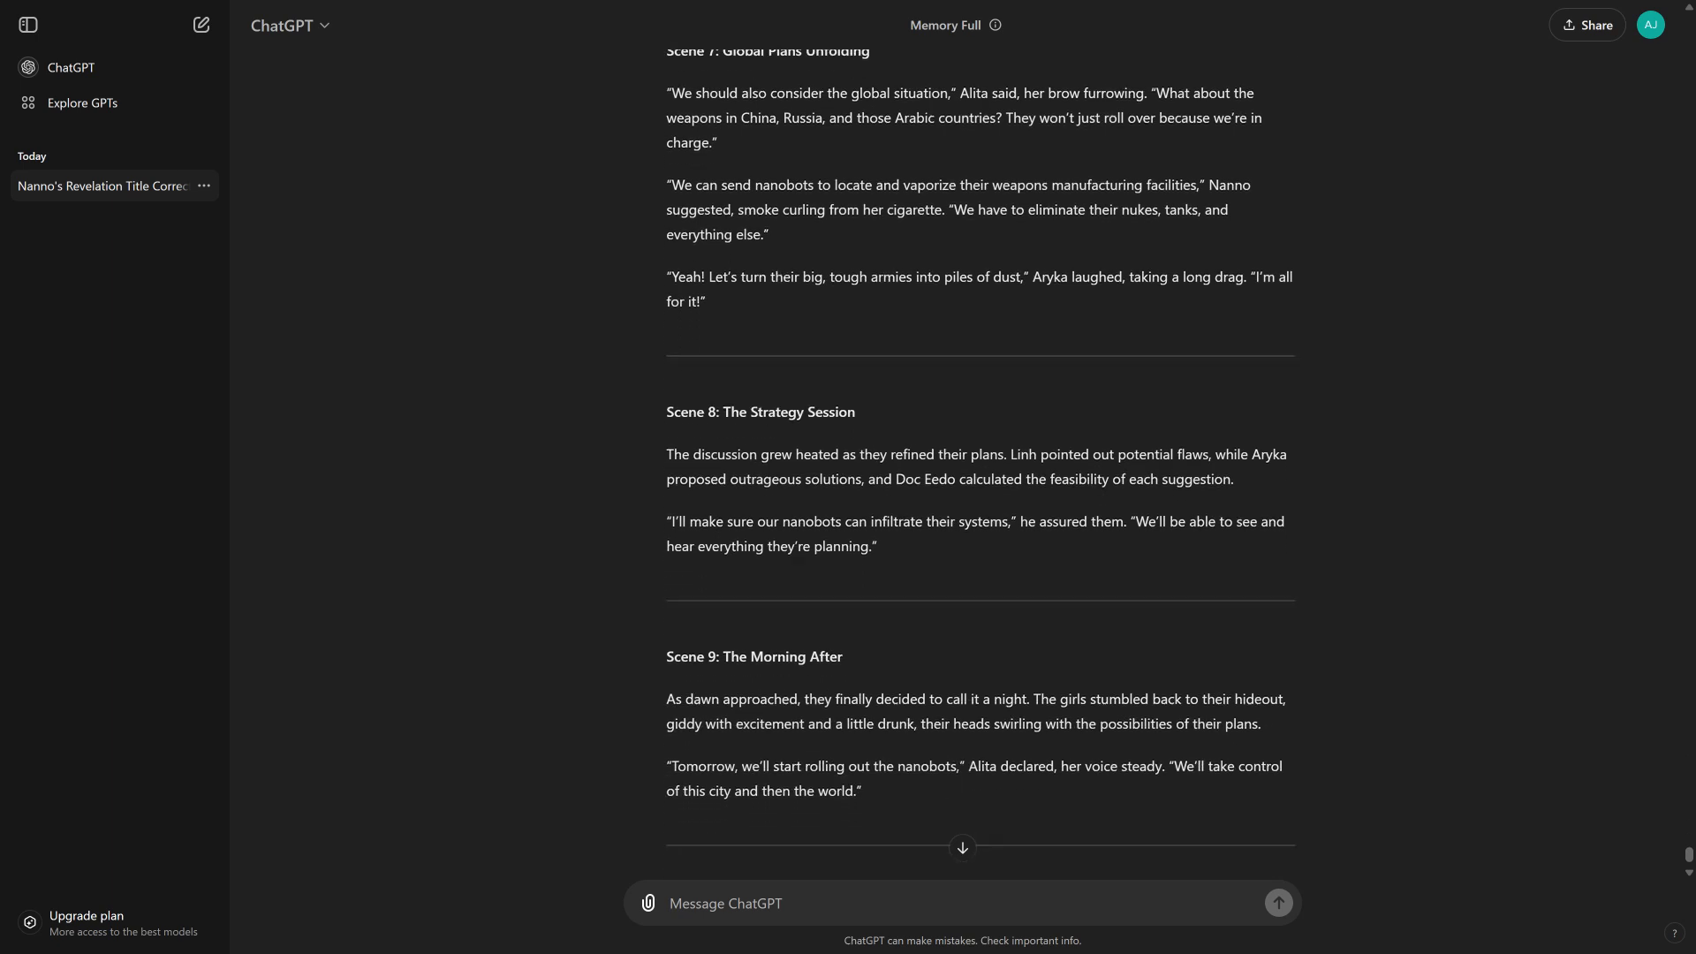
scroll("down", 3)
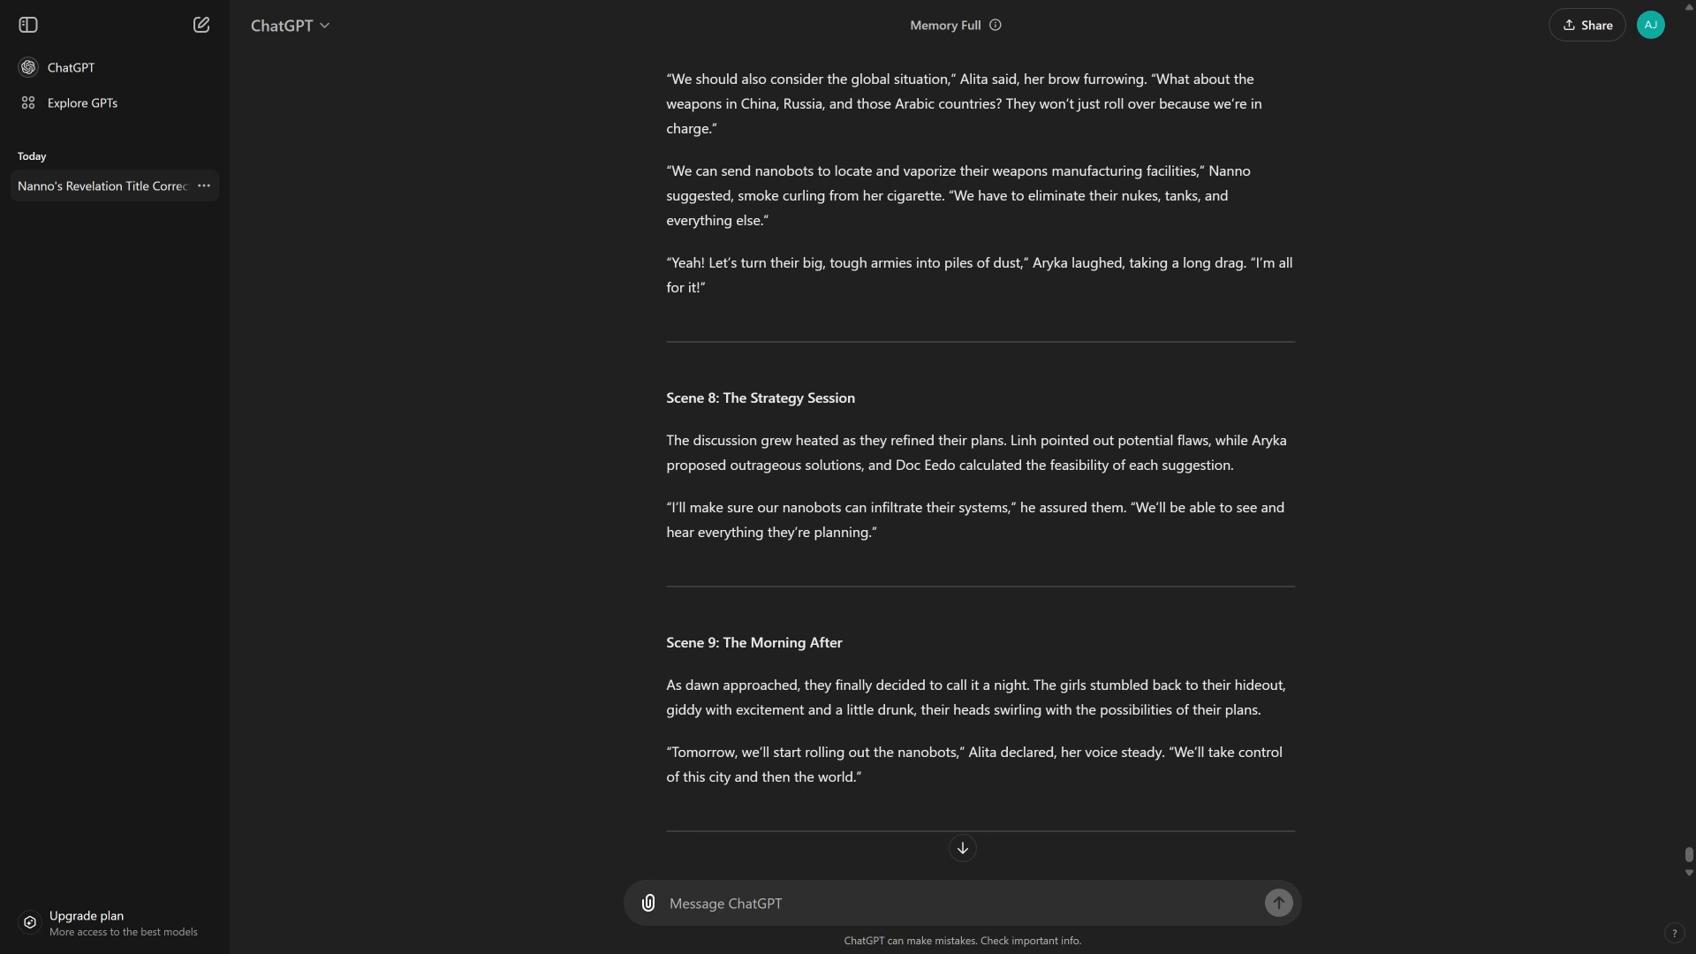
scroll("down", 3)
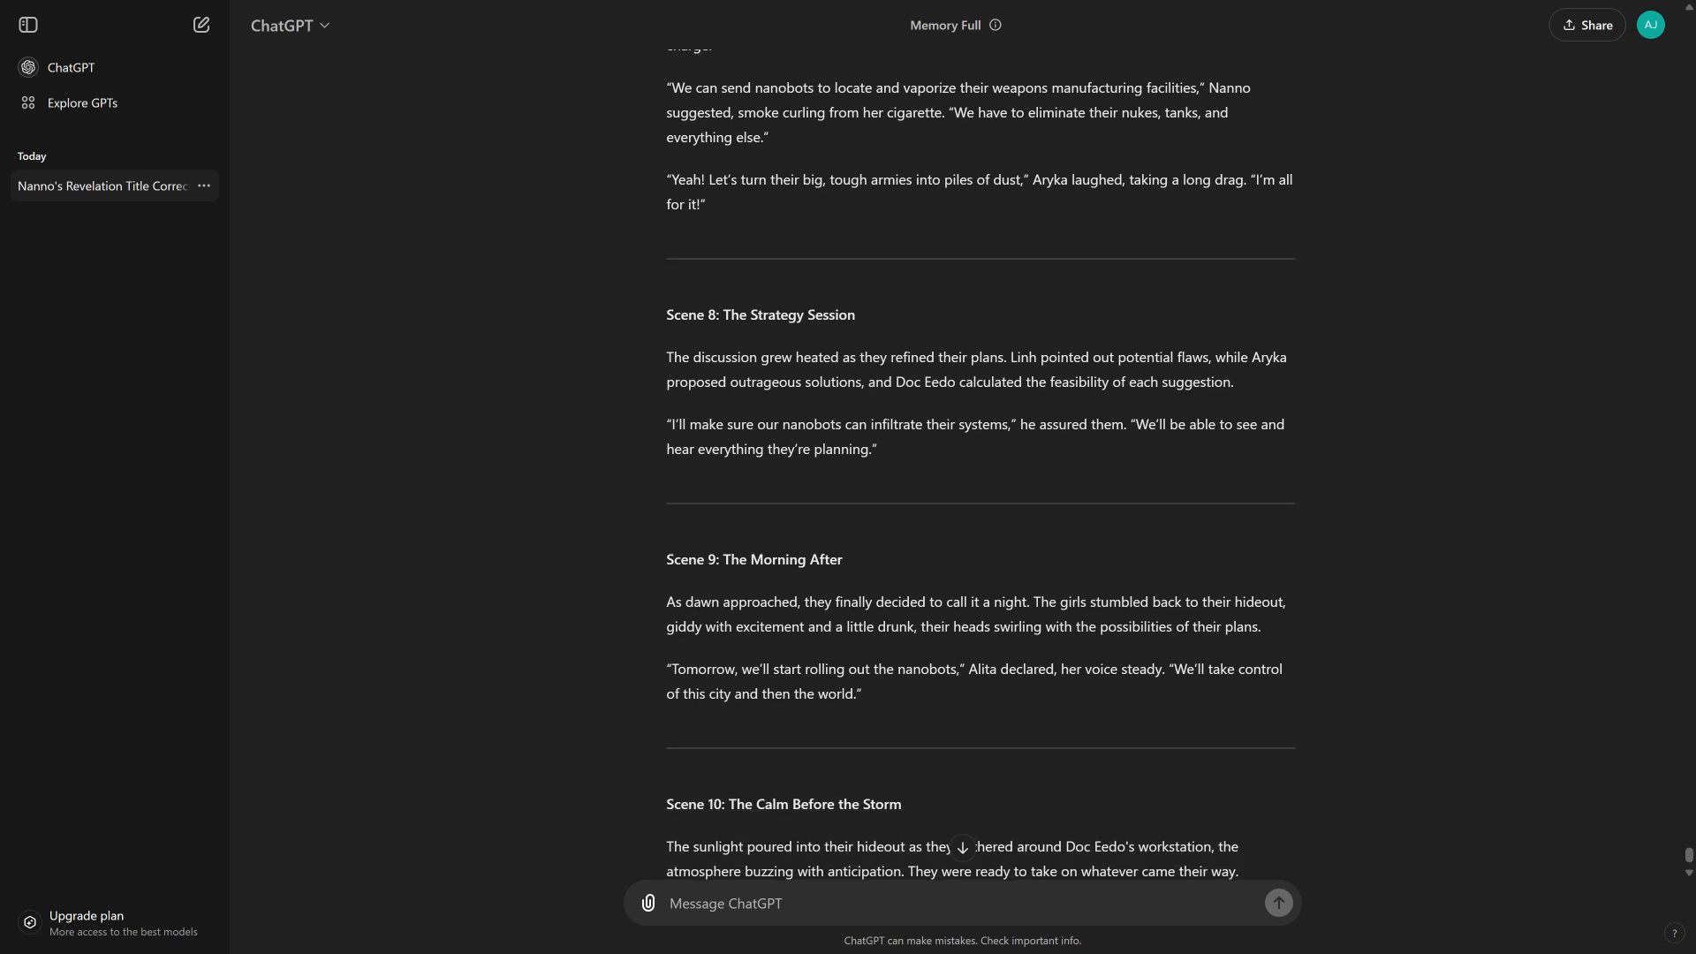
scroll("down", 3)
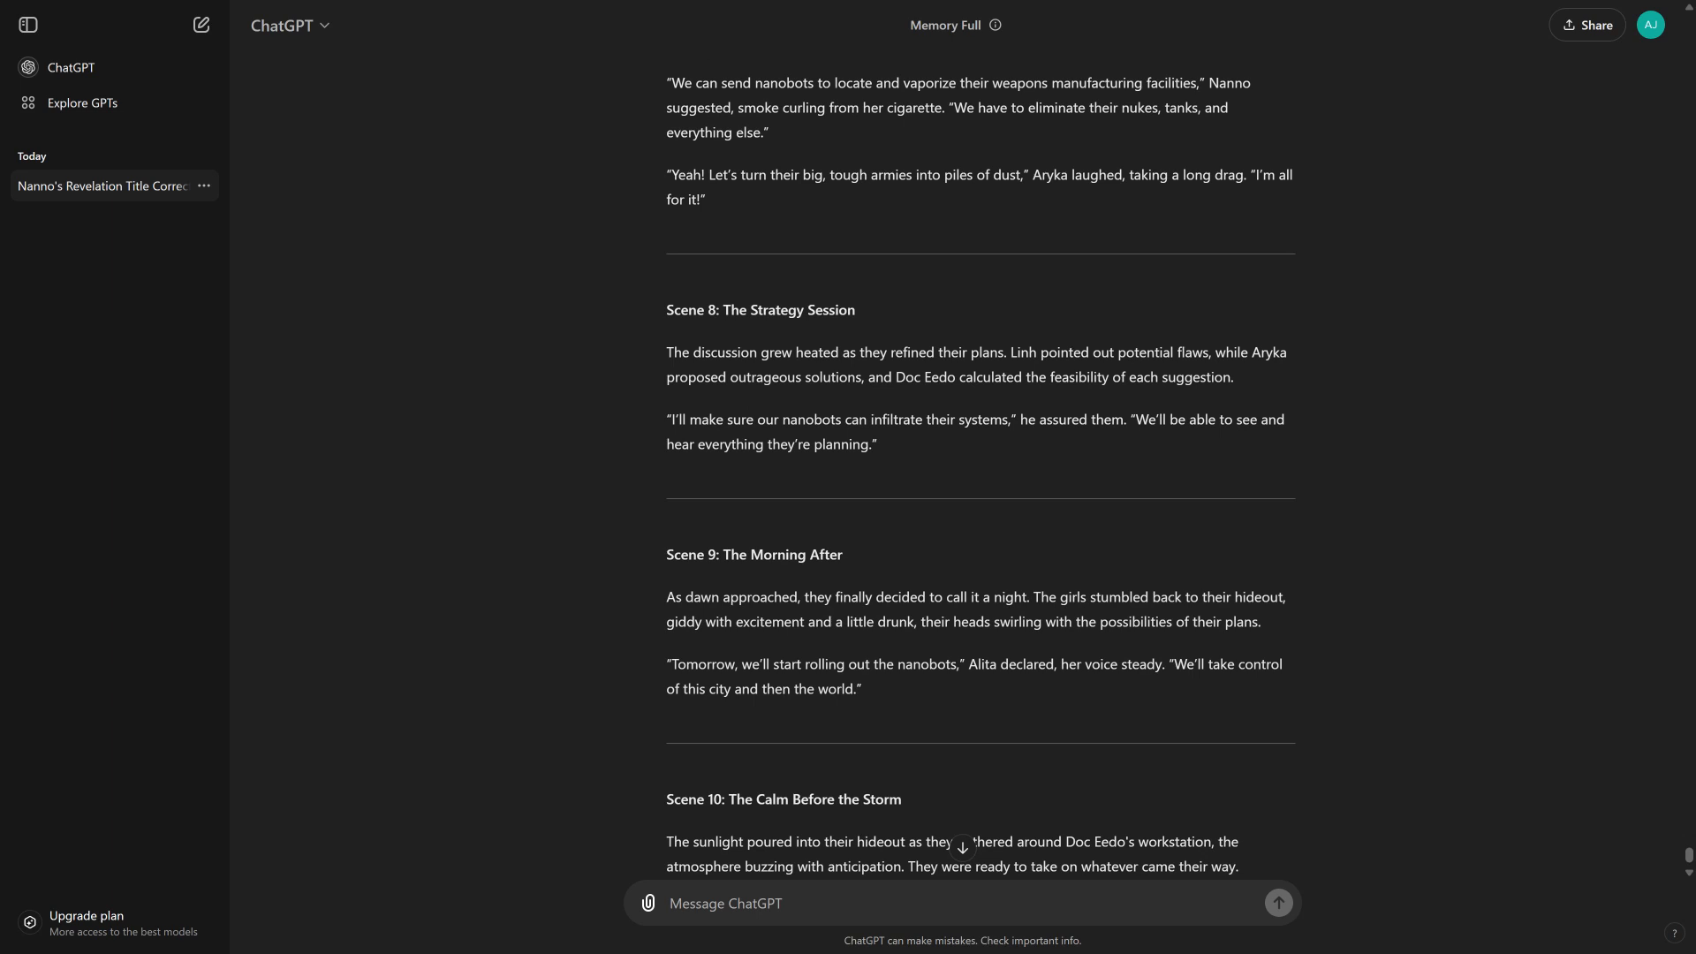
scroll("down", 3)
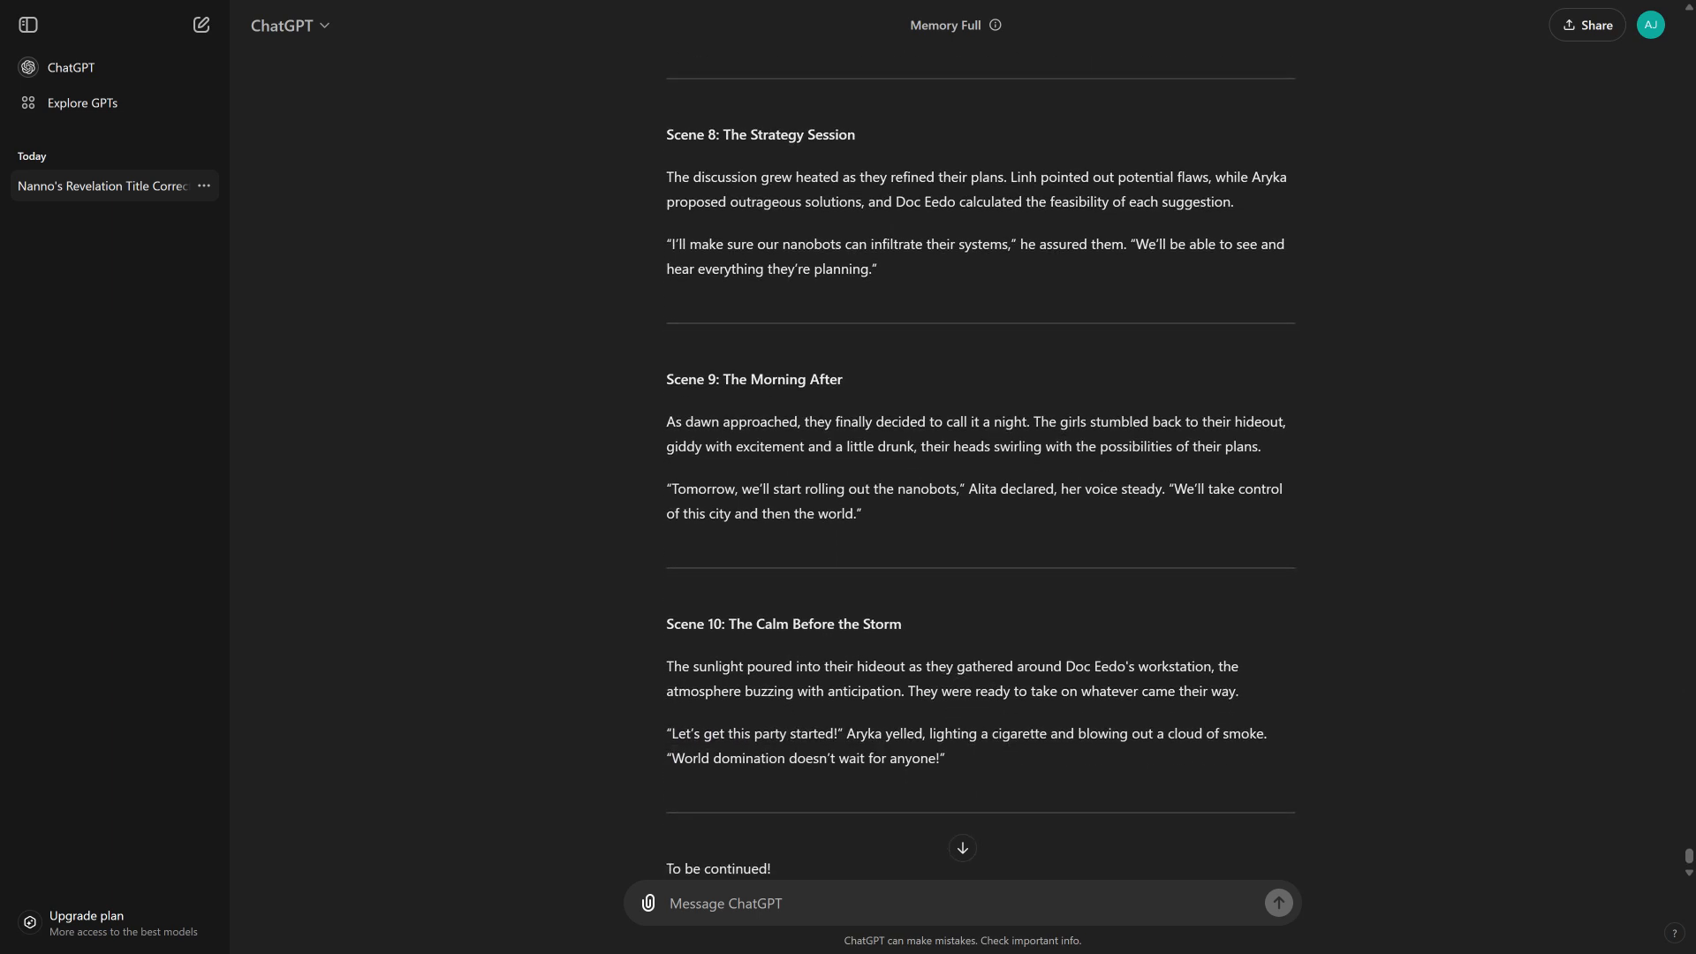
scroll("down", 3)
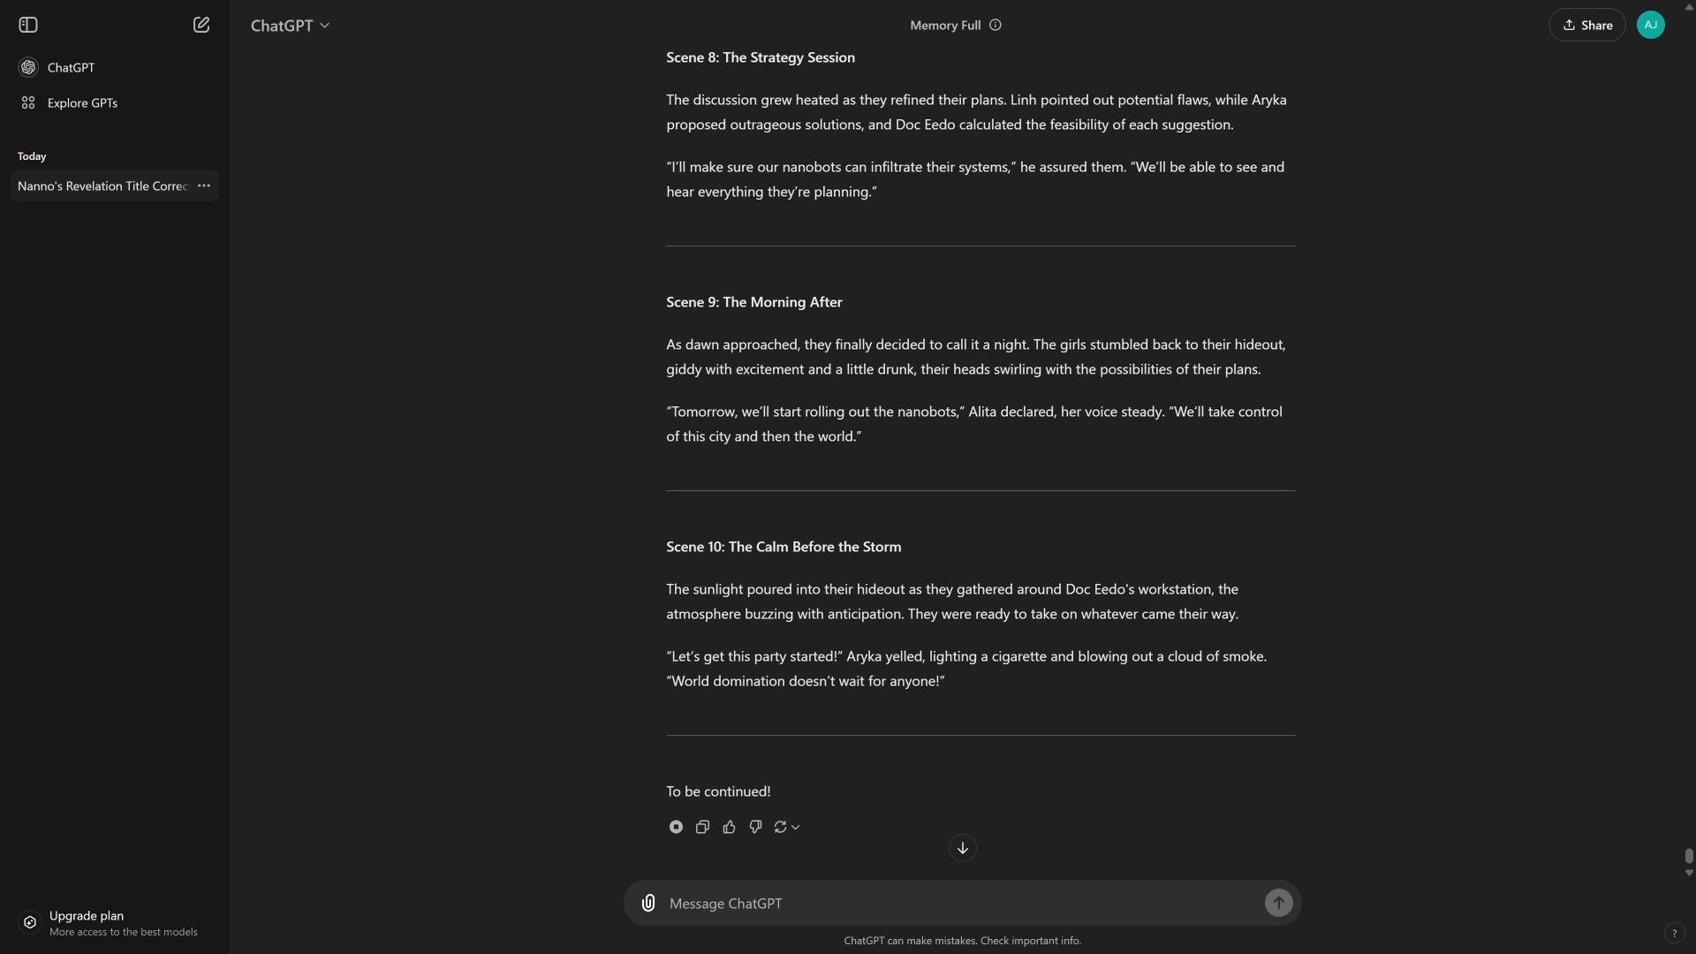